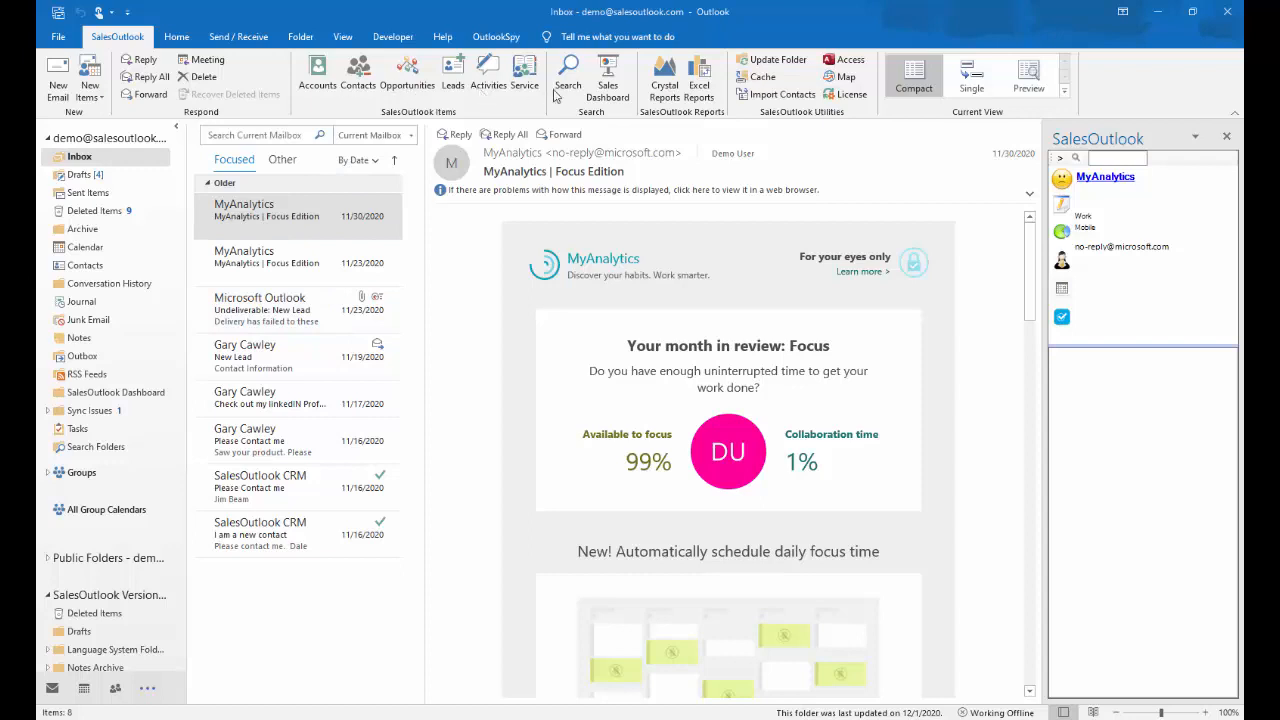
mouse_move(606, 76)
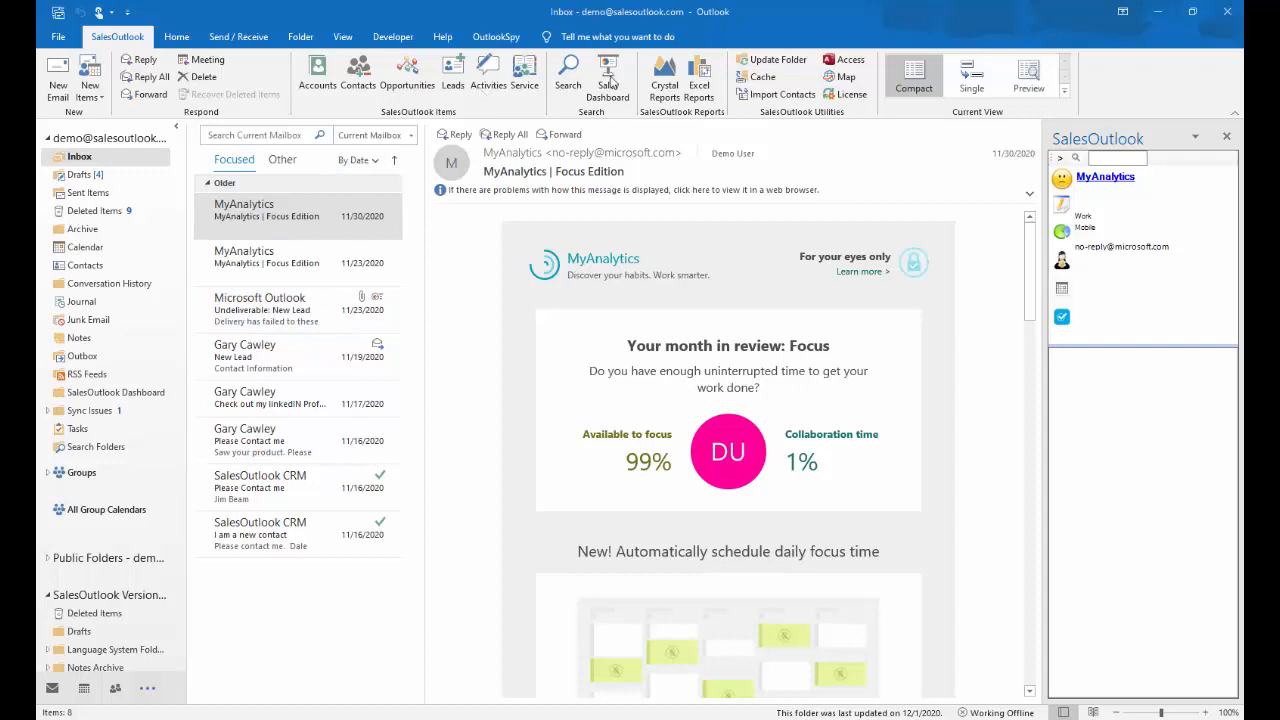
Open the Sales Dashboard from the SalesOutlook ribbon and list its Recent - 30 days date-range choices.
left_click(290, 210)
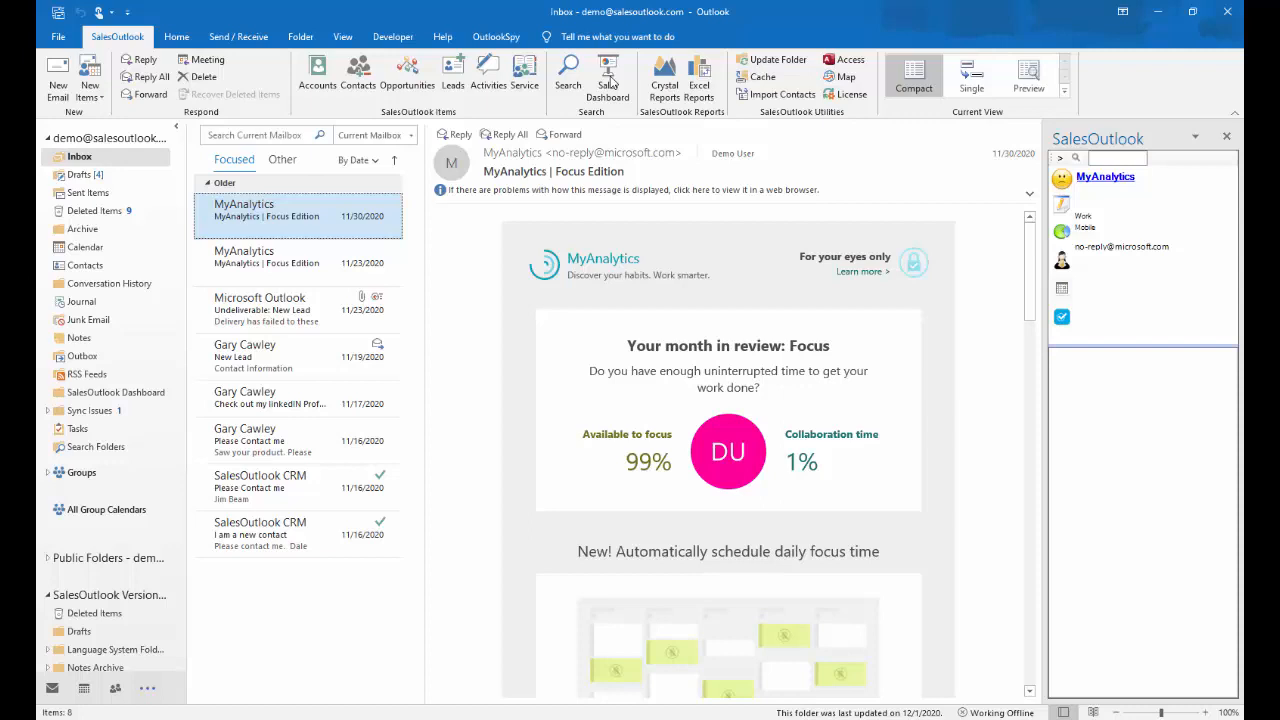
left_click(608, 76)
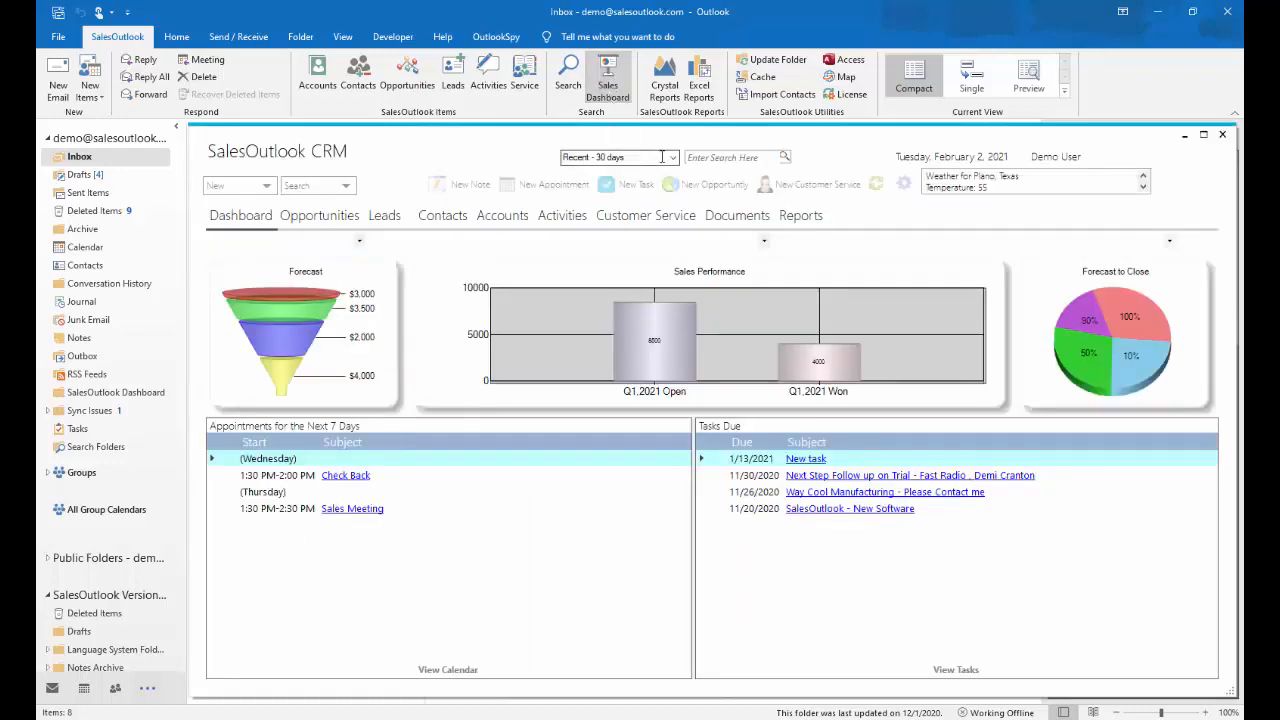
left_click(664, 156)
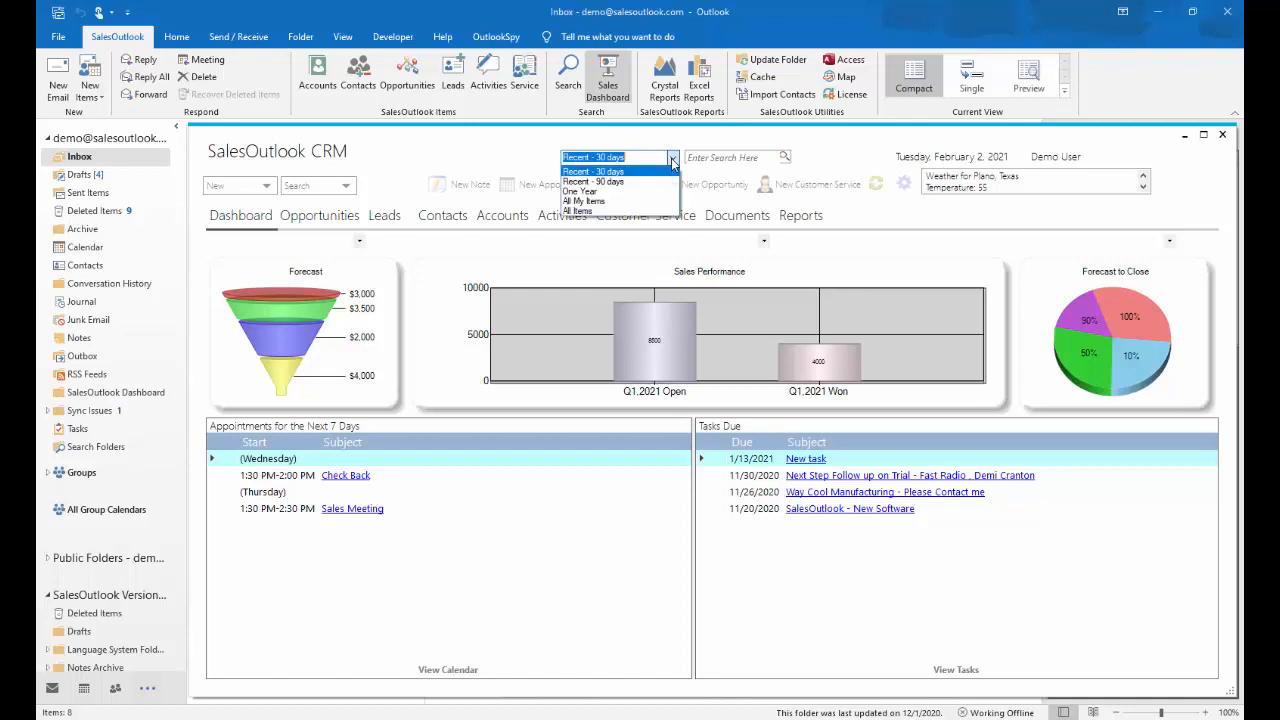
mouse_move(600, 192)
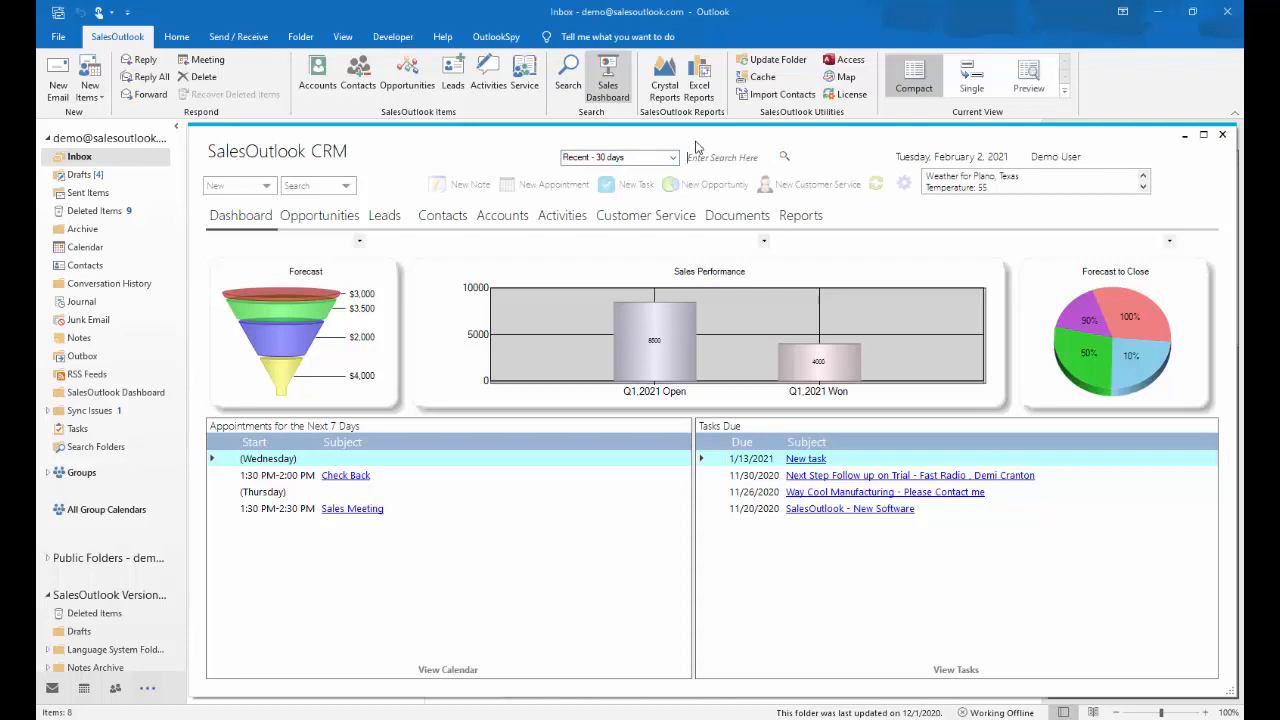
mouse_move(684, 136)
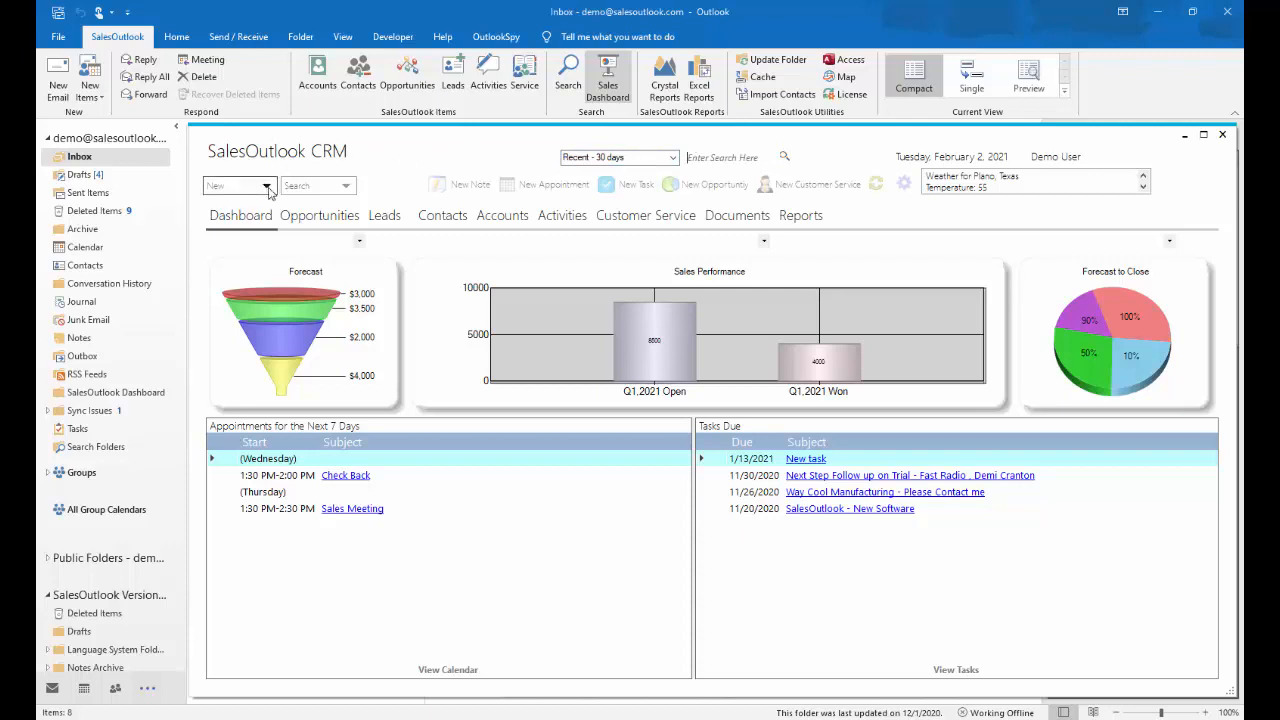
left_click(266, 186)
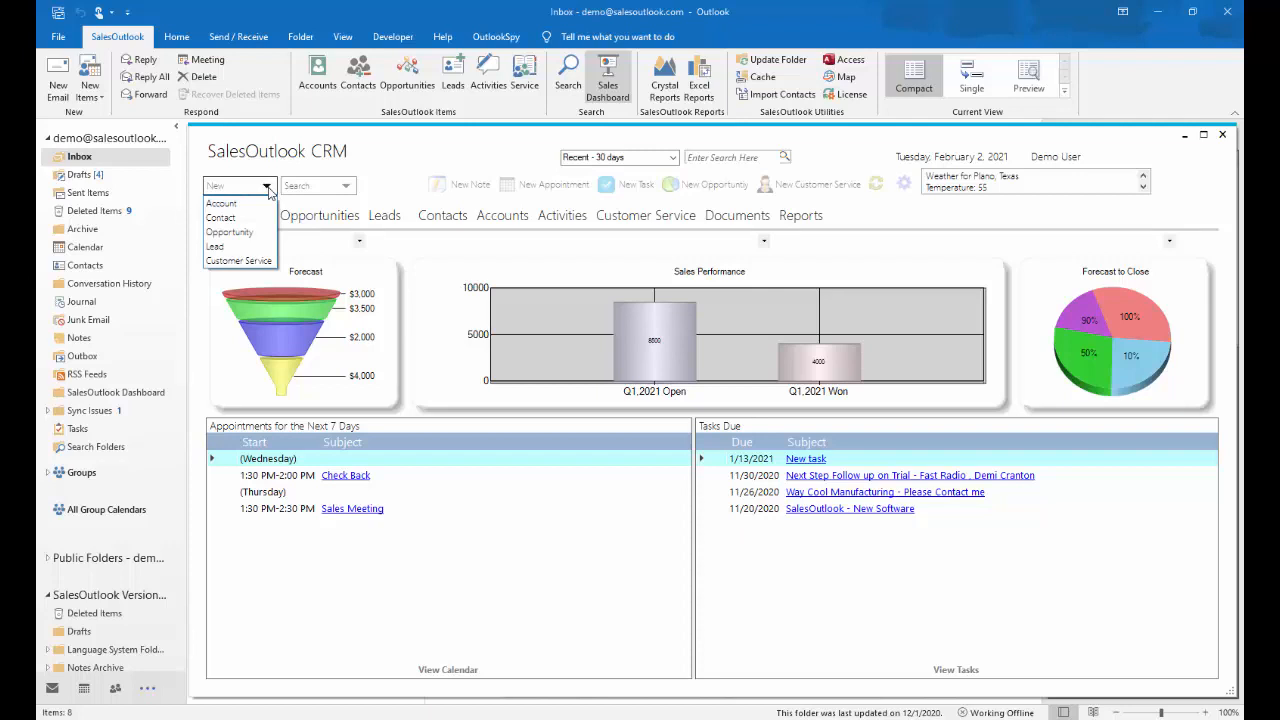
mouse_move(220, 204)
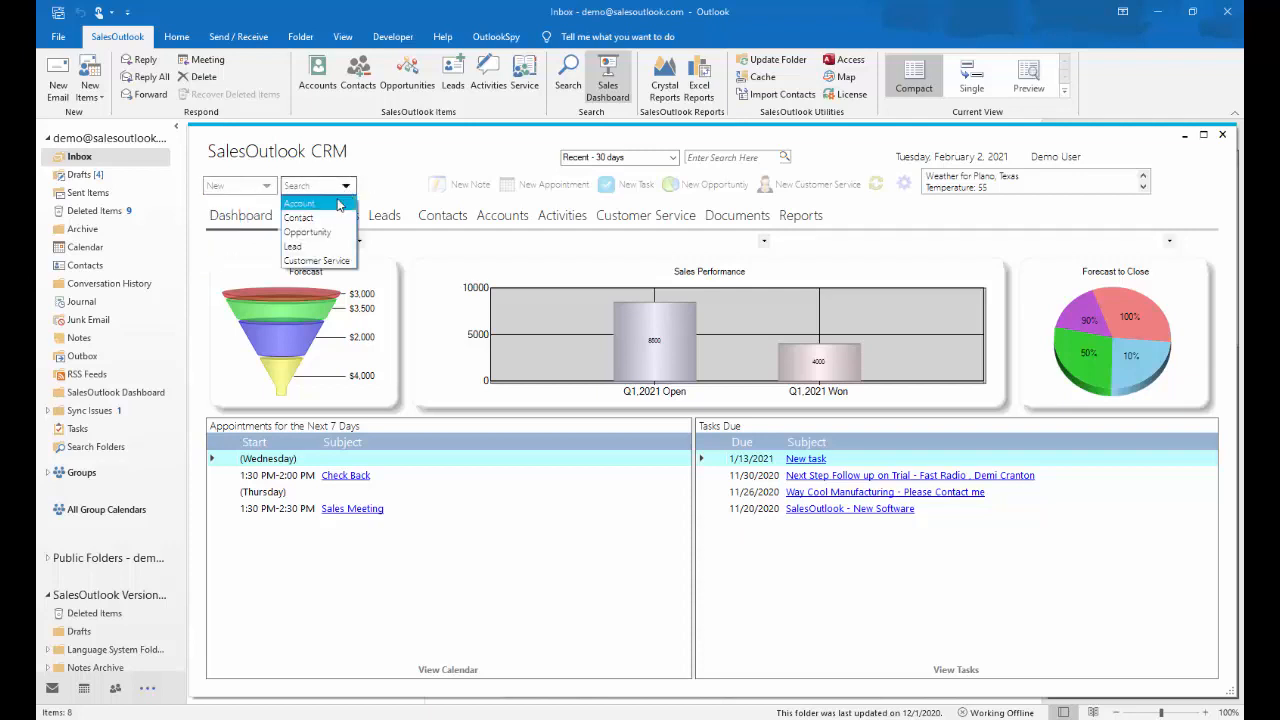
mouse_move(340, 232)
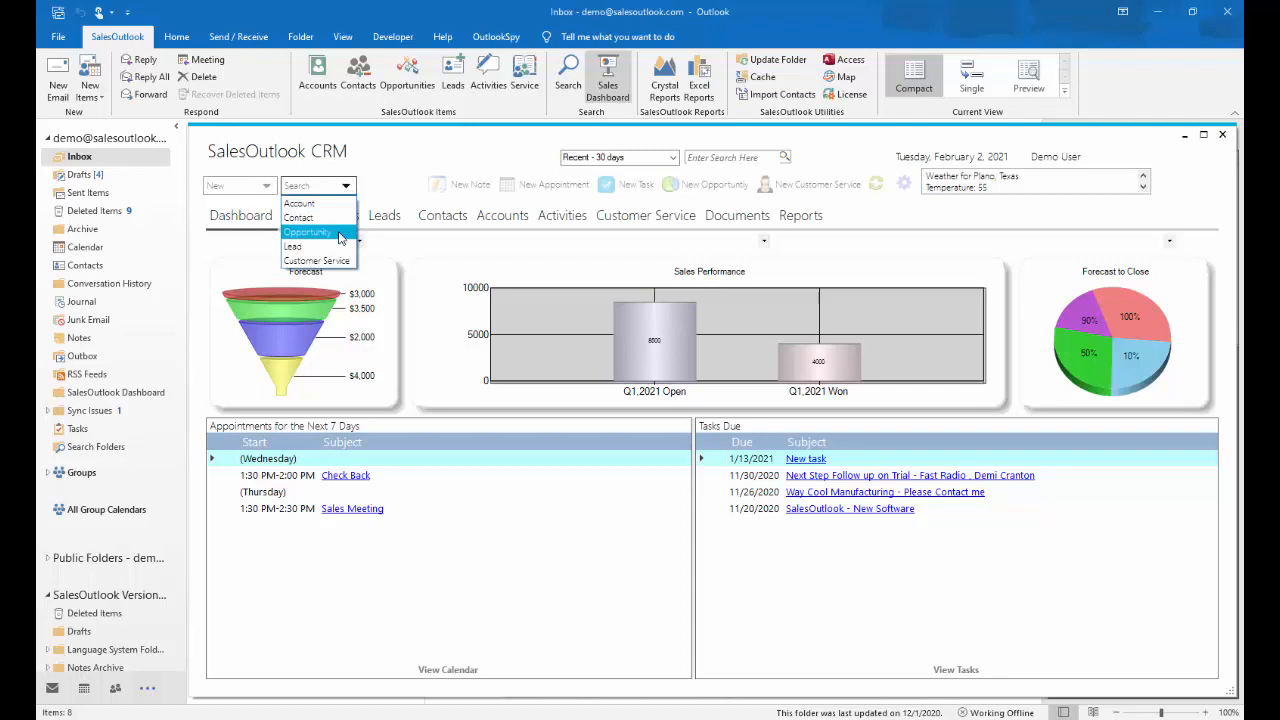
left_click(308, 232)
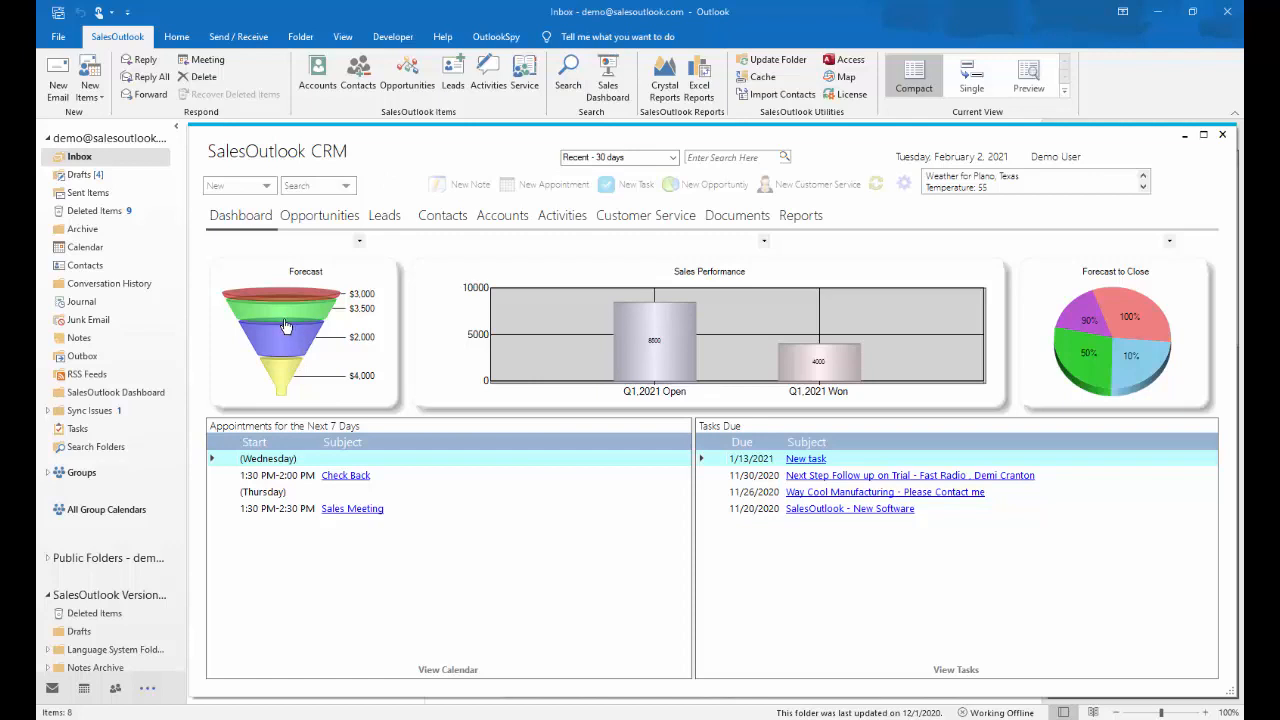
mouse_move(472, 360)
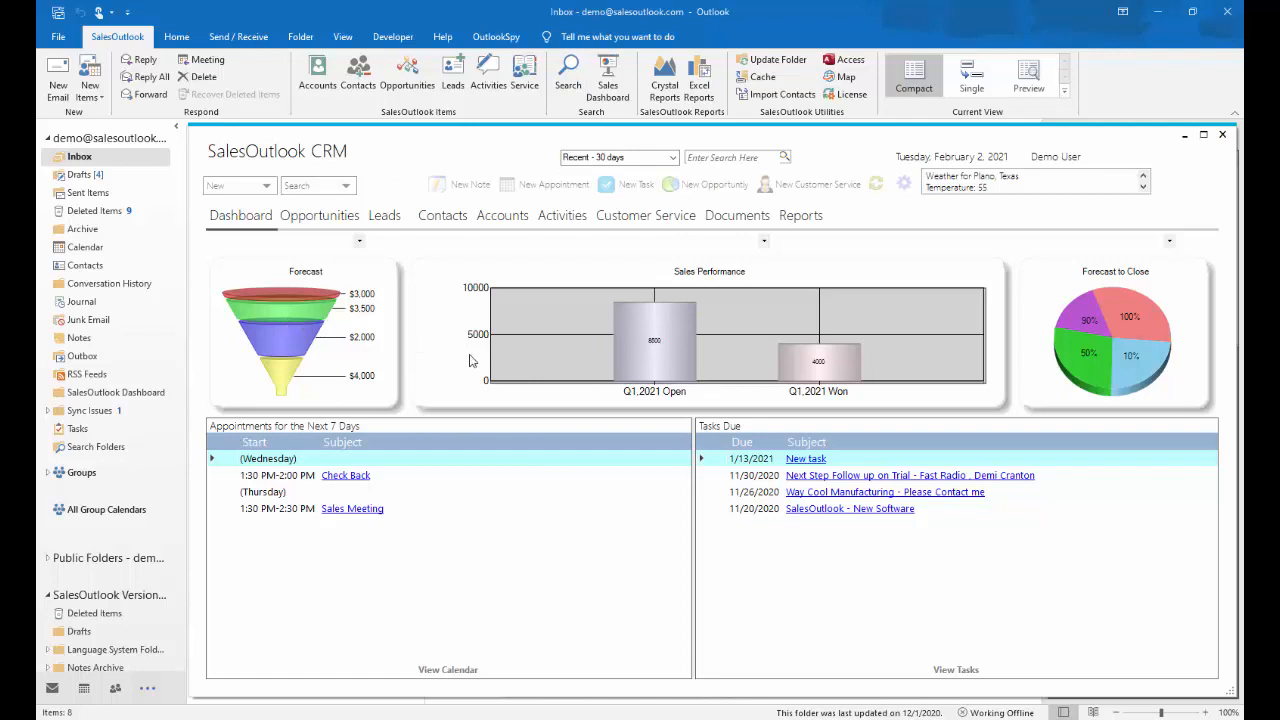
mouse_move(676, 402)
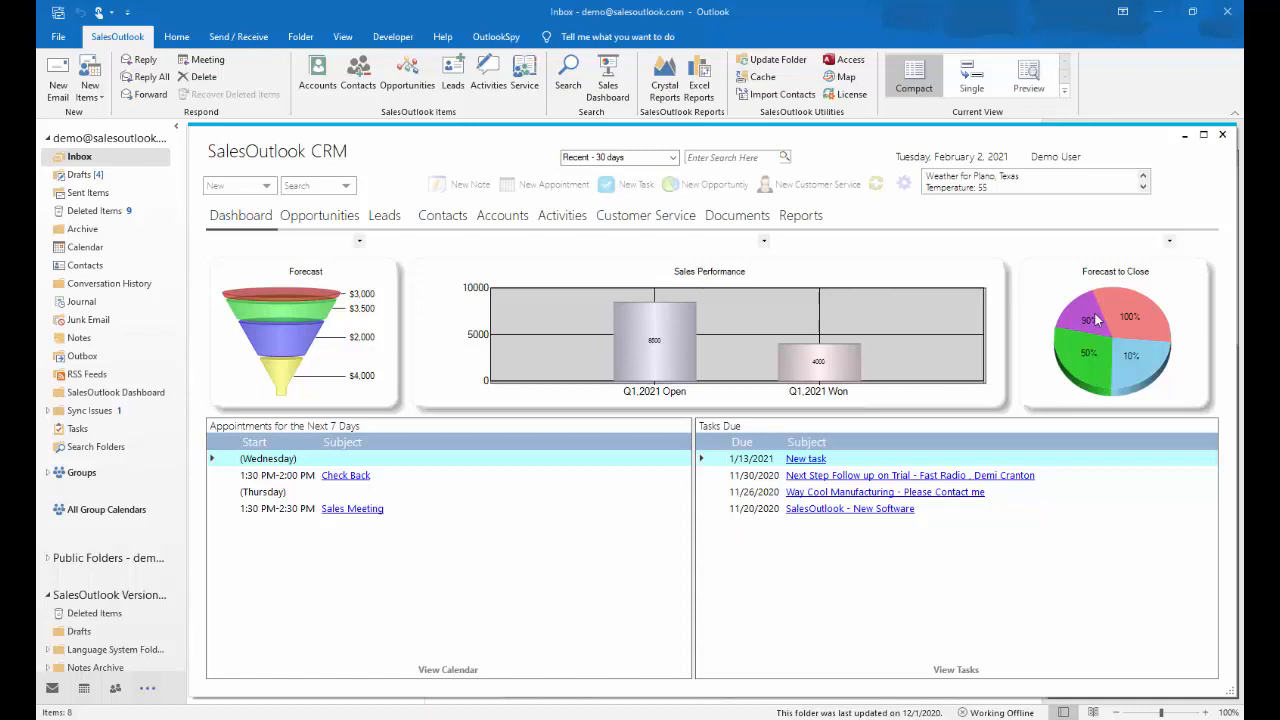
mouse_move(1114, 304)
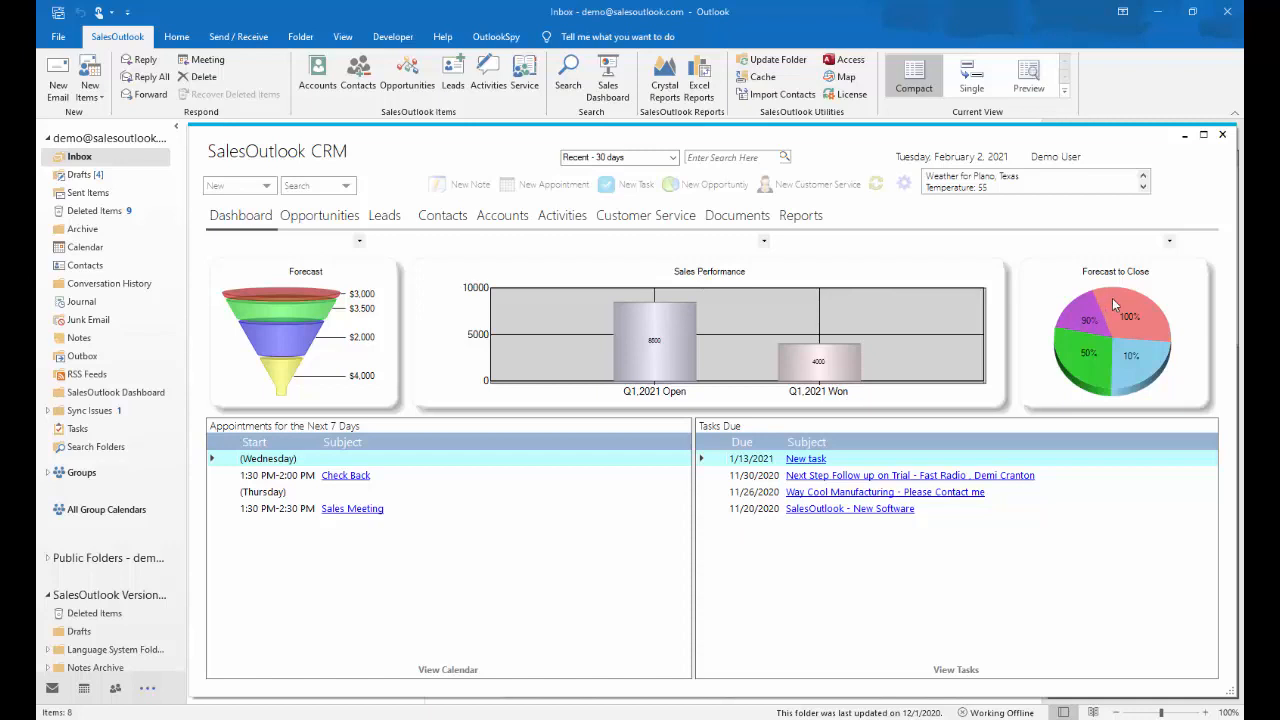
mouse_move(1130, 320)
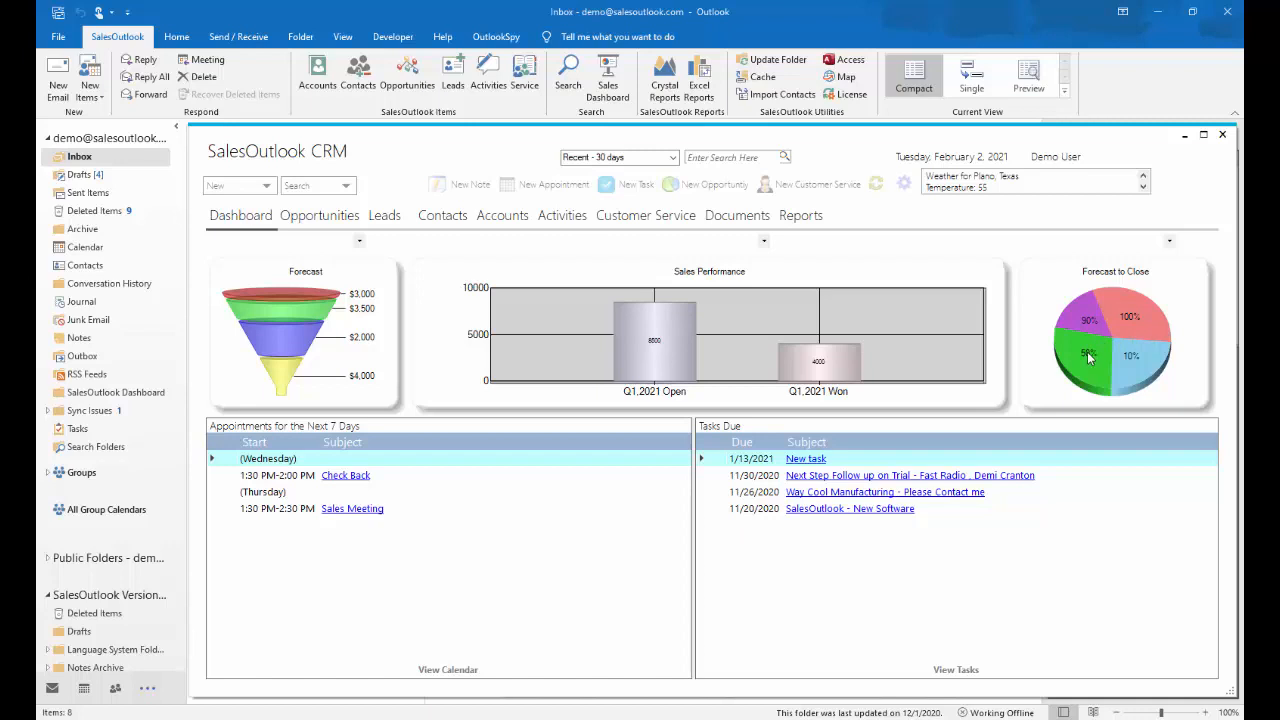
mouse_move(226, 434)
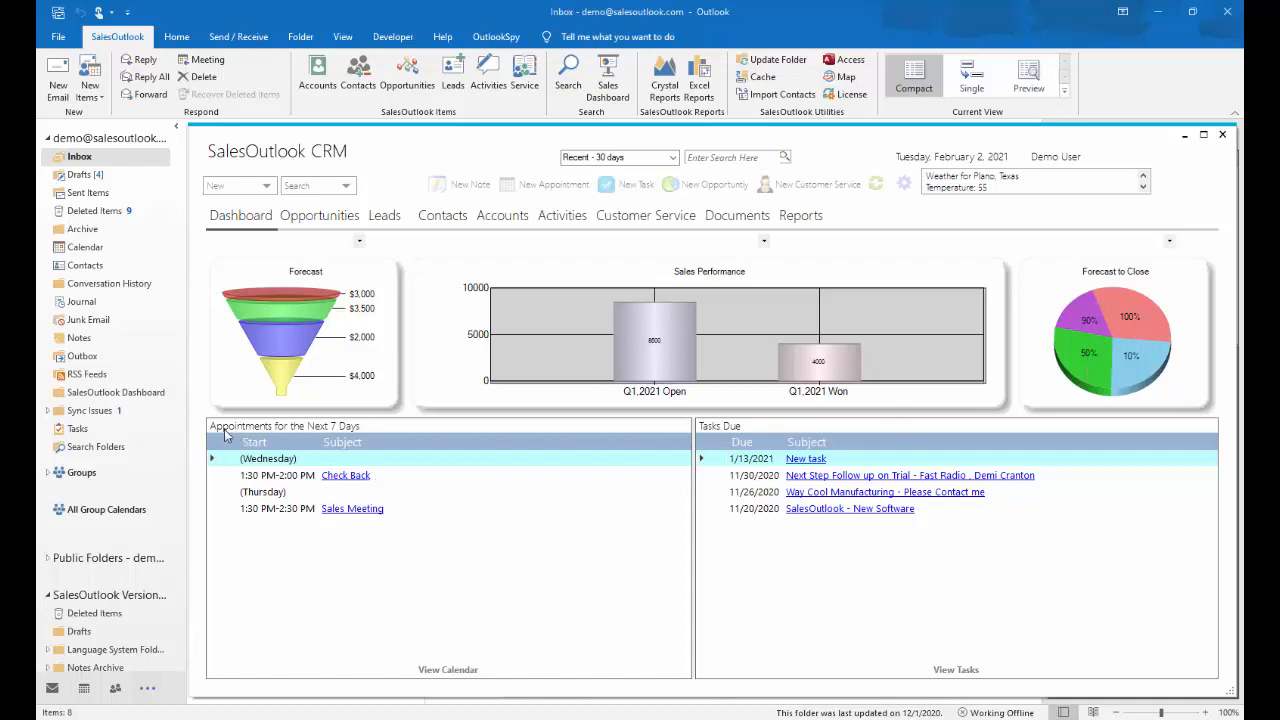
mouse_move(348, 442)
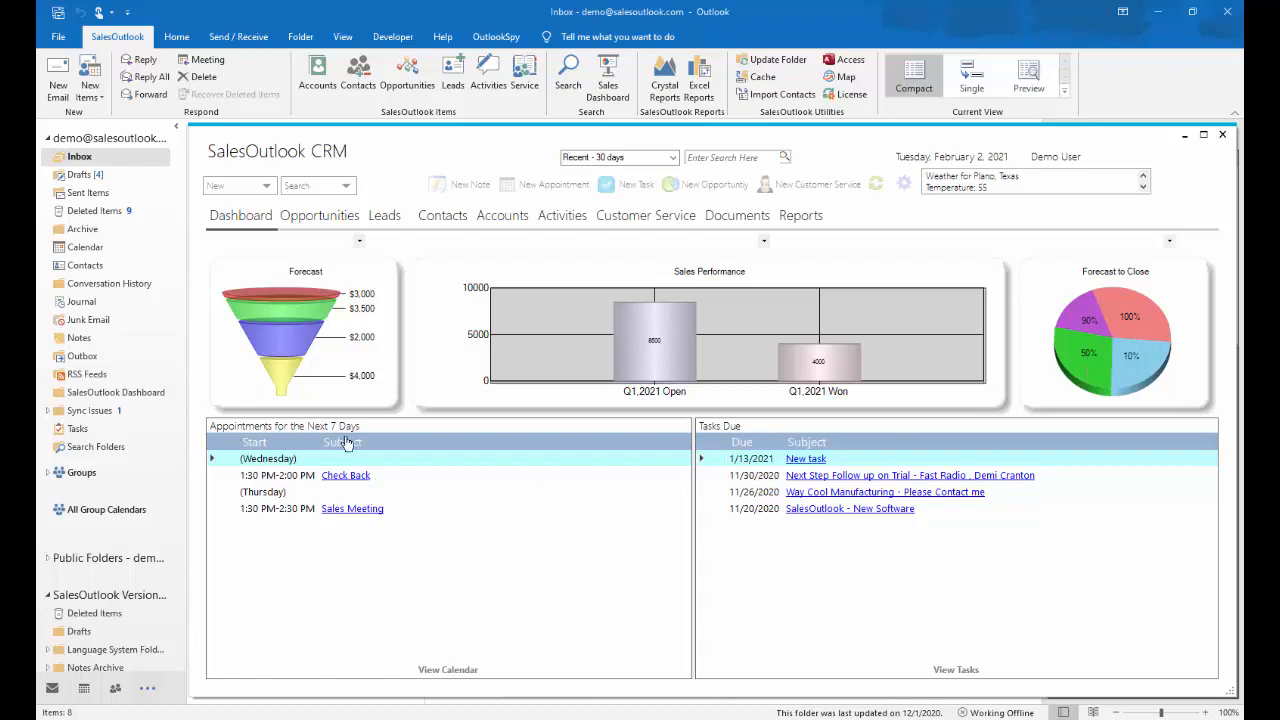
mouse_move(730, 428)
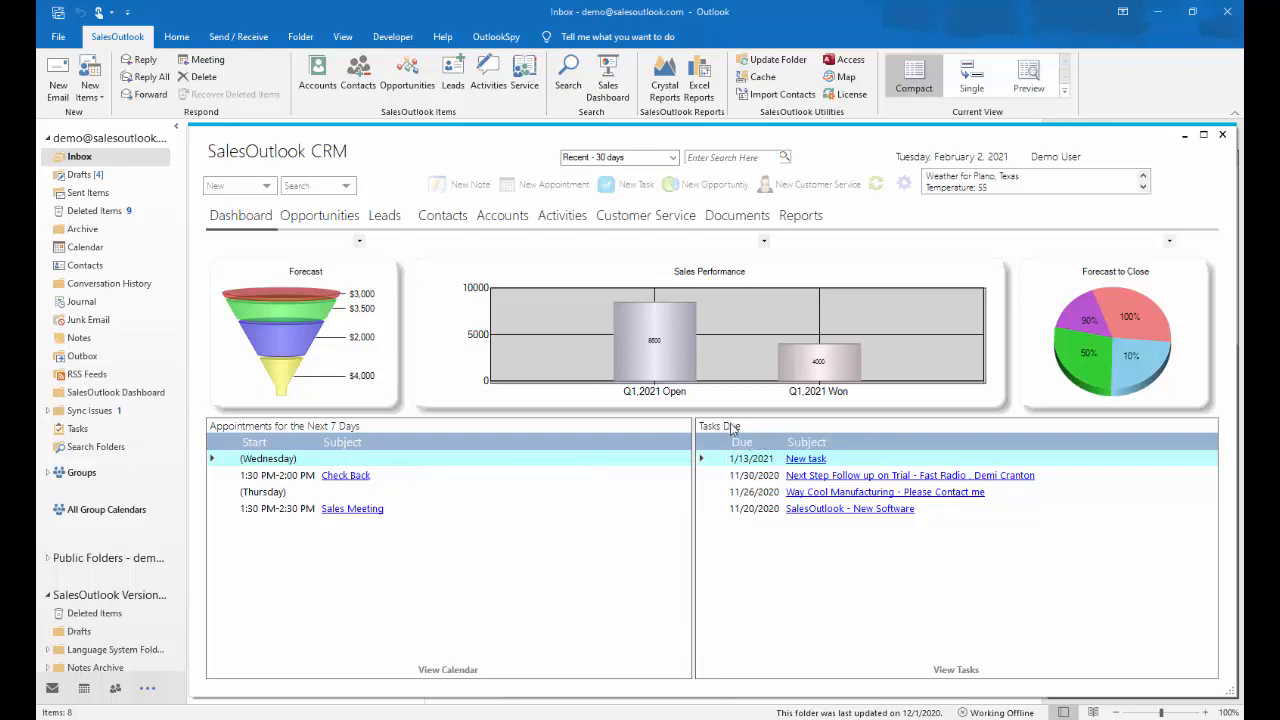
mouse_move(796, 450)
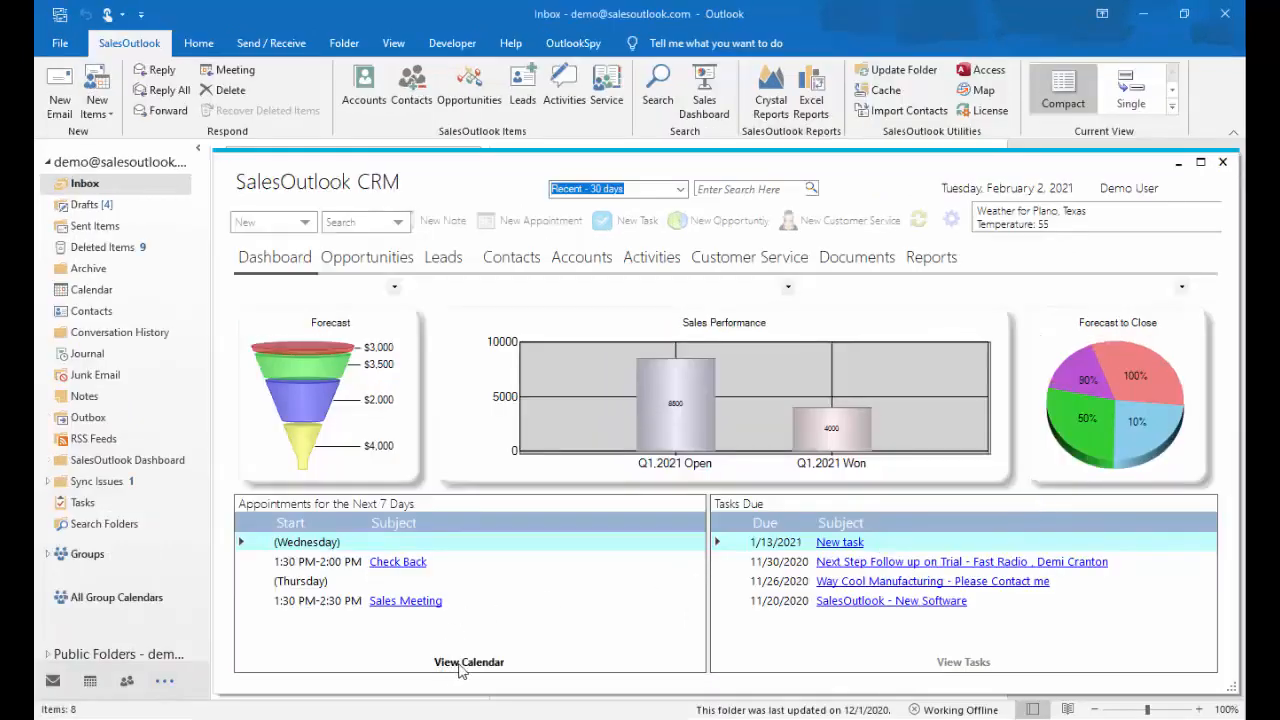
mouse_move(484, 668)
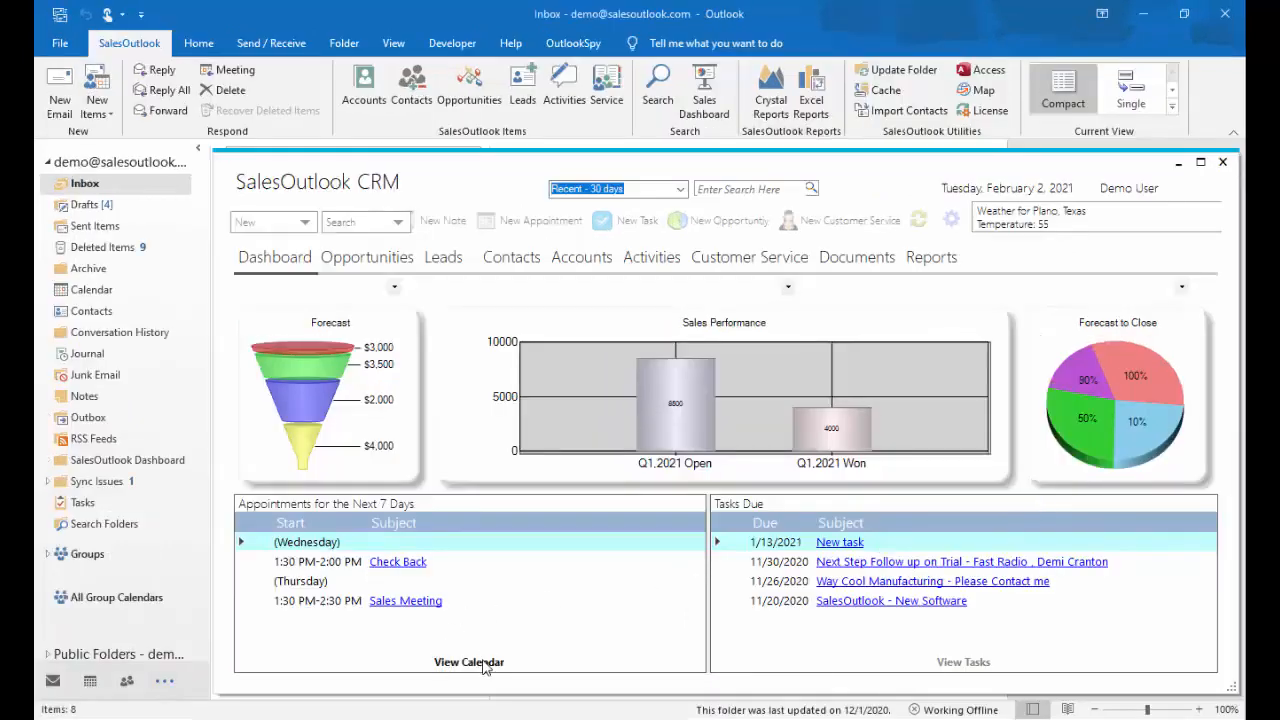
mouse_move(976, 668)
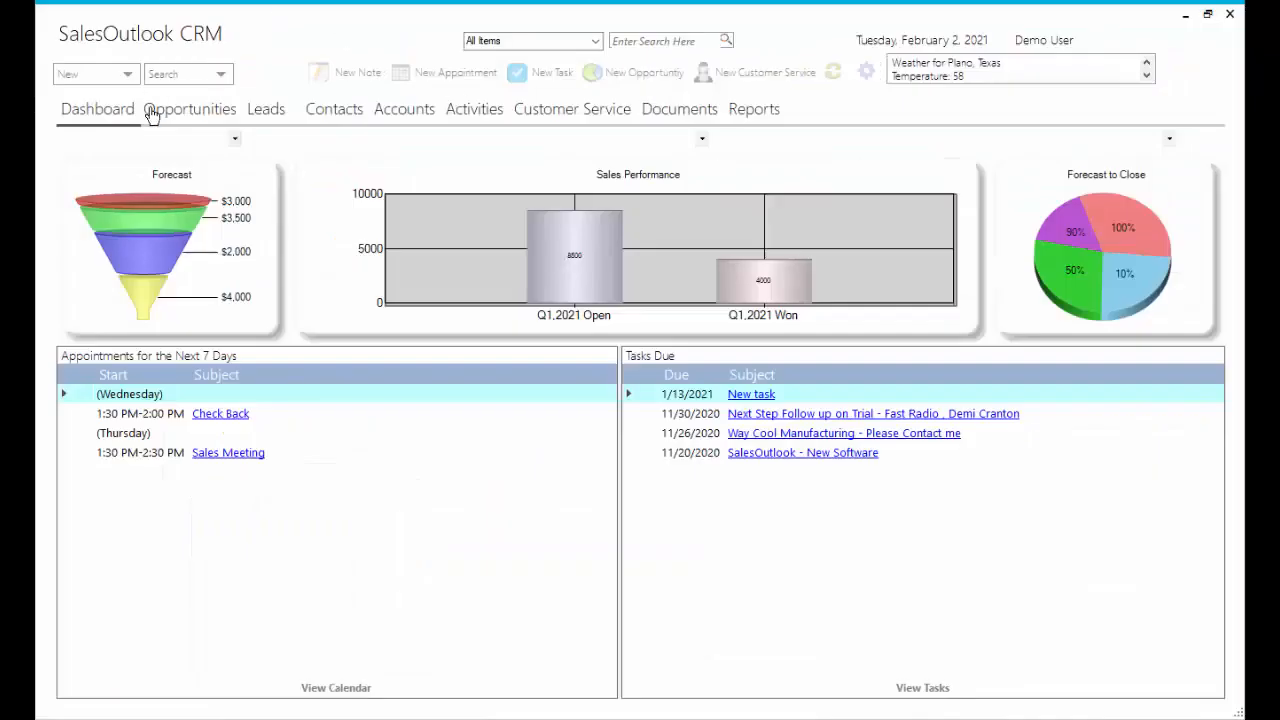
Browse the Opportunities, Leads, Accounts, Activities, Customer Service and Documents record tabs.
left_click(188, 108)
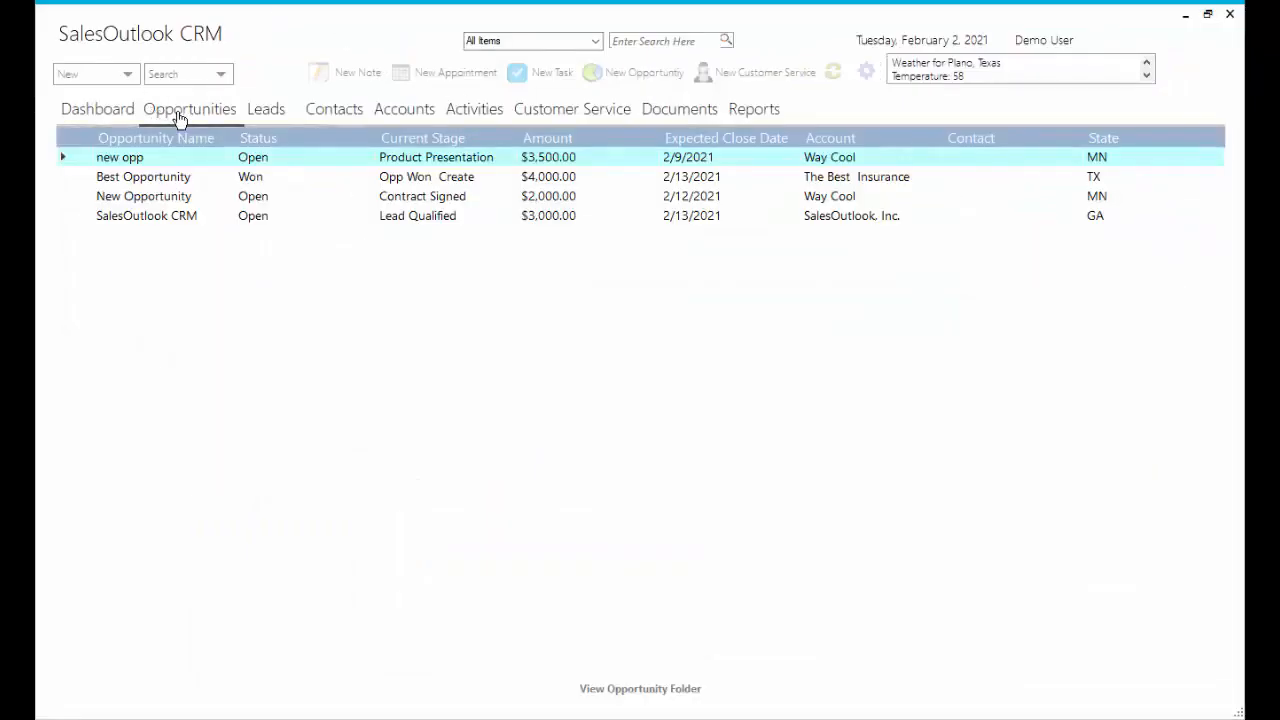
left_click(266, 108)
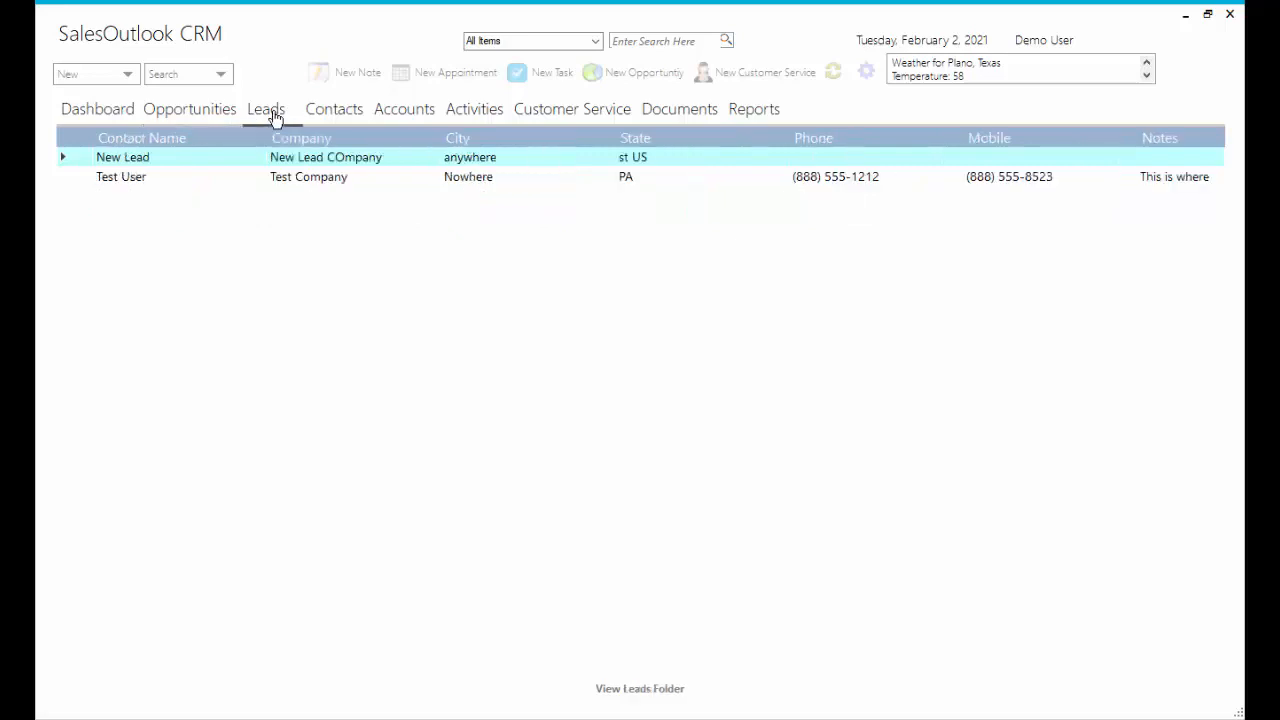
mouse_move(334, 112)
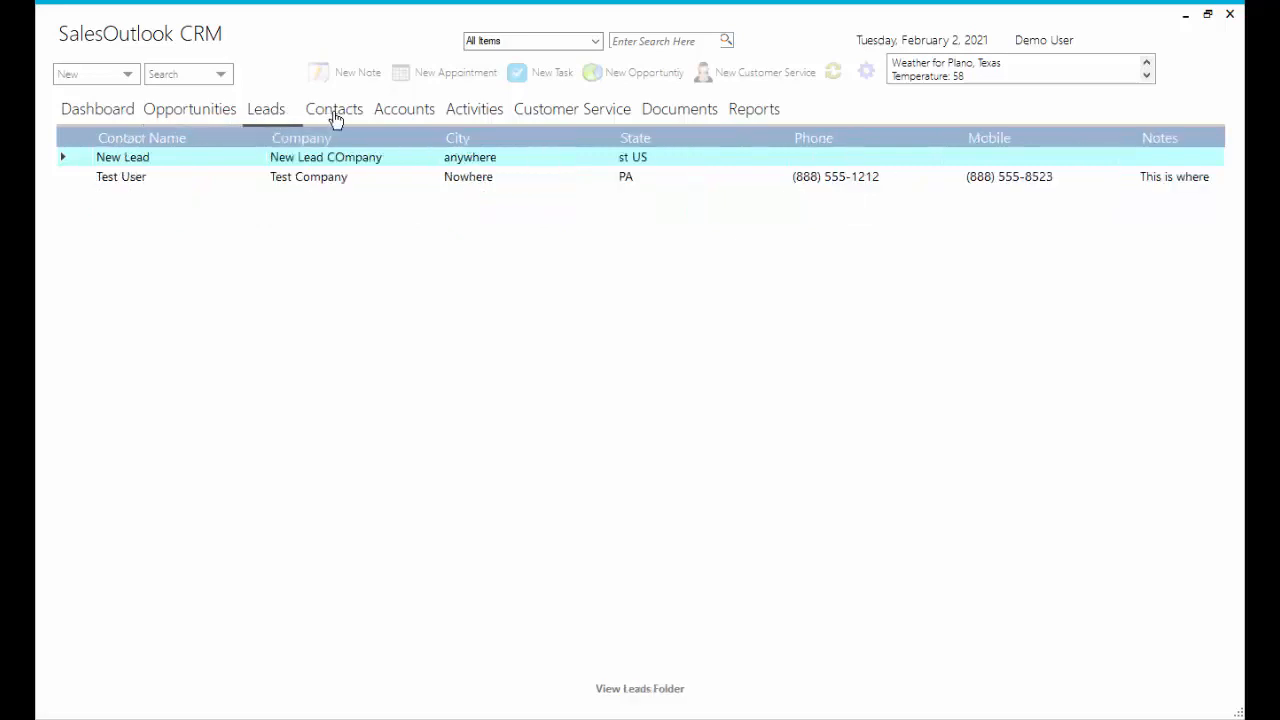
left_click(404, 108)
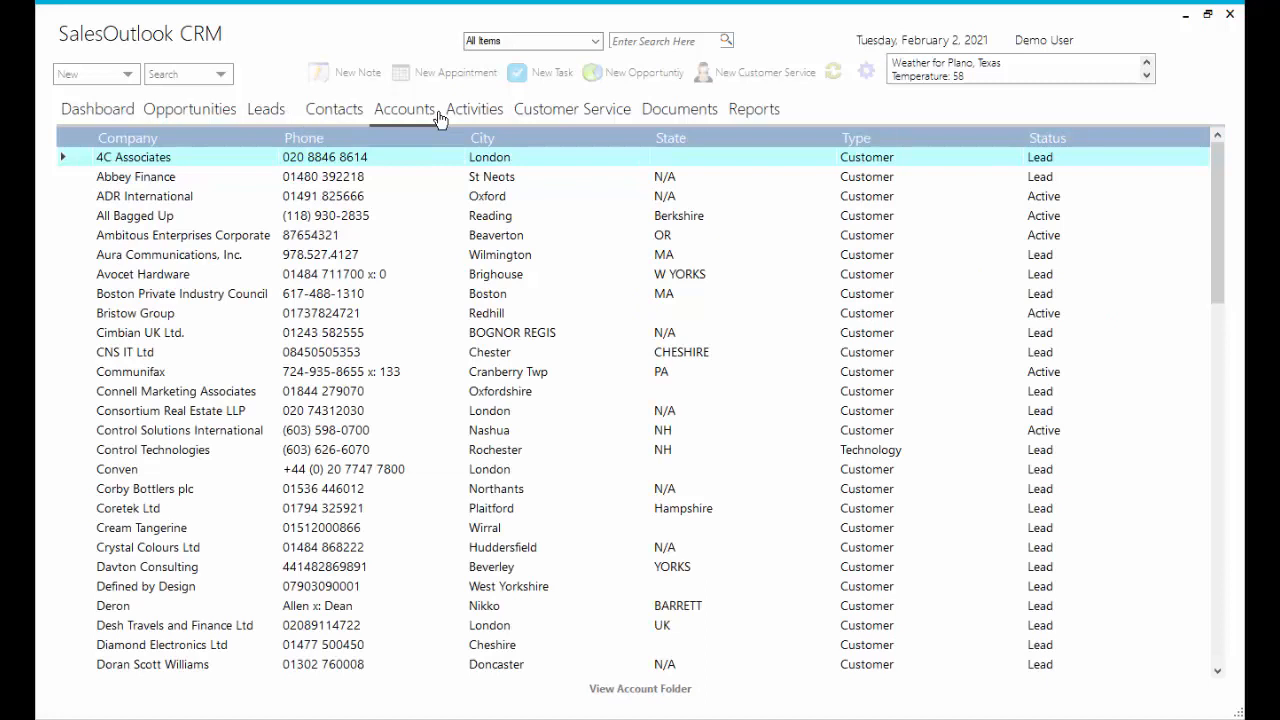
left_click(474, 108)
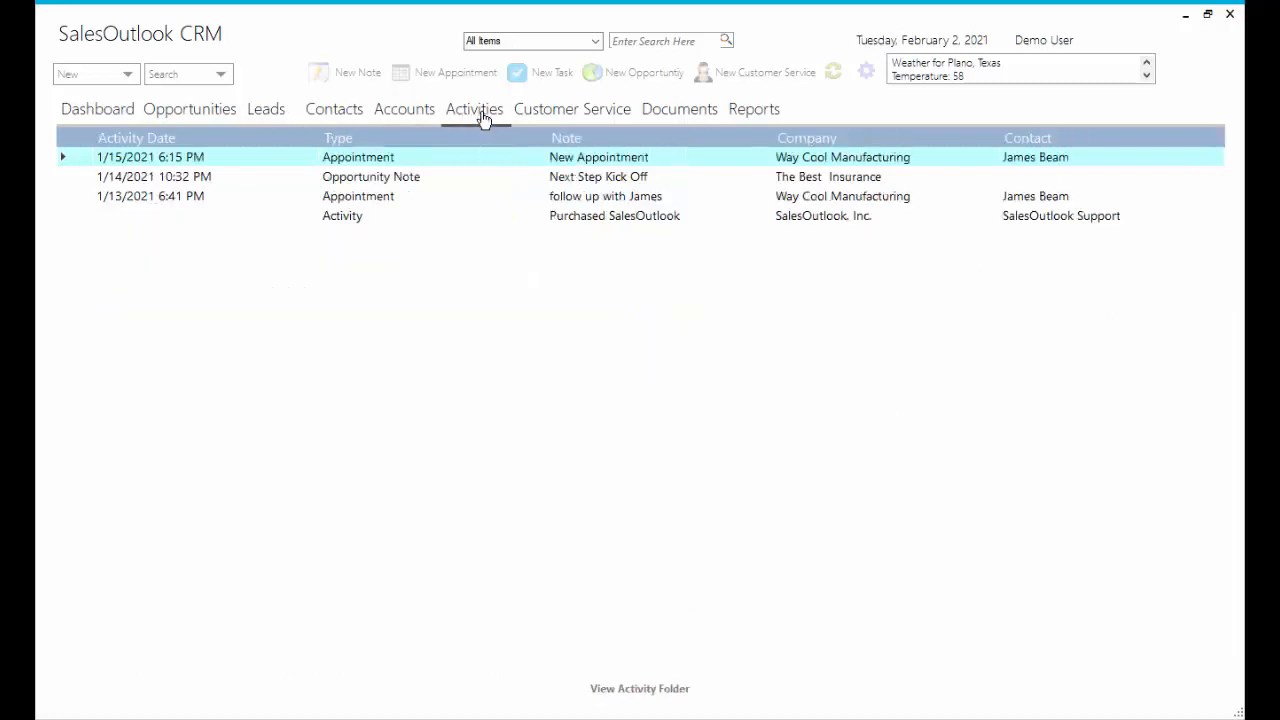
left_click(572, 108)
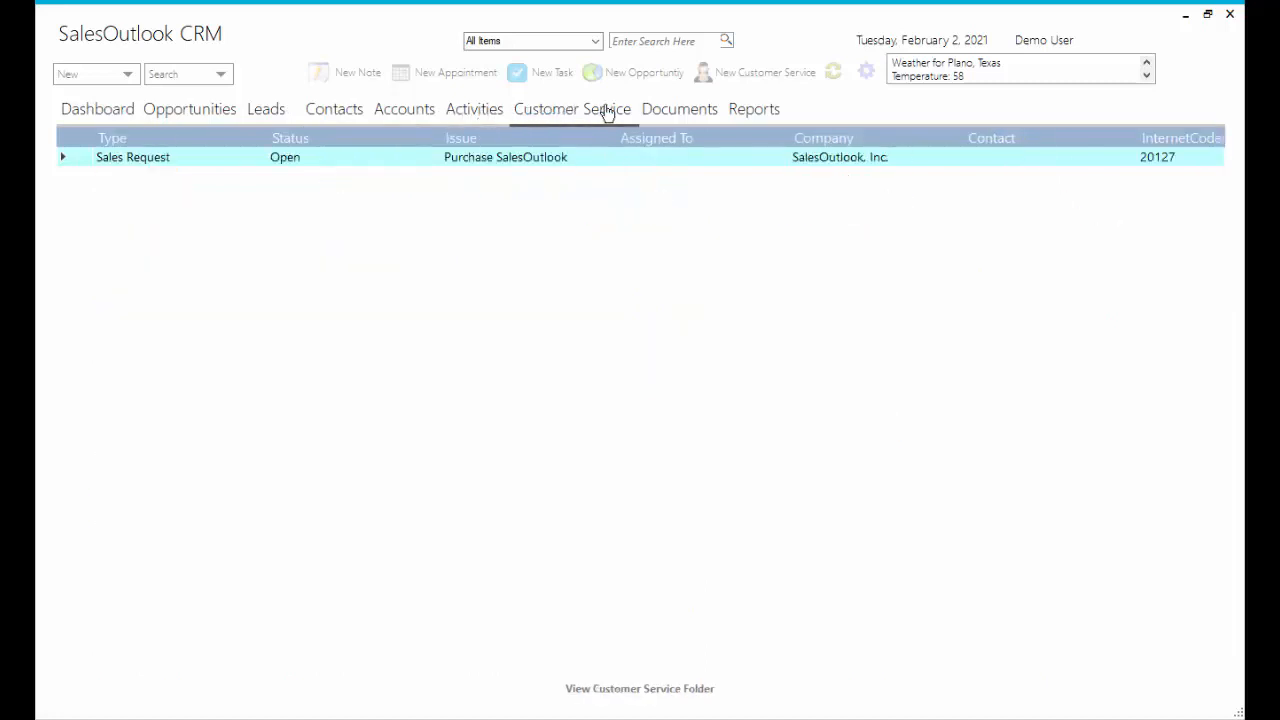
left_click(680, 108)
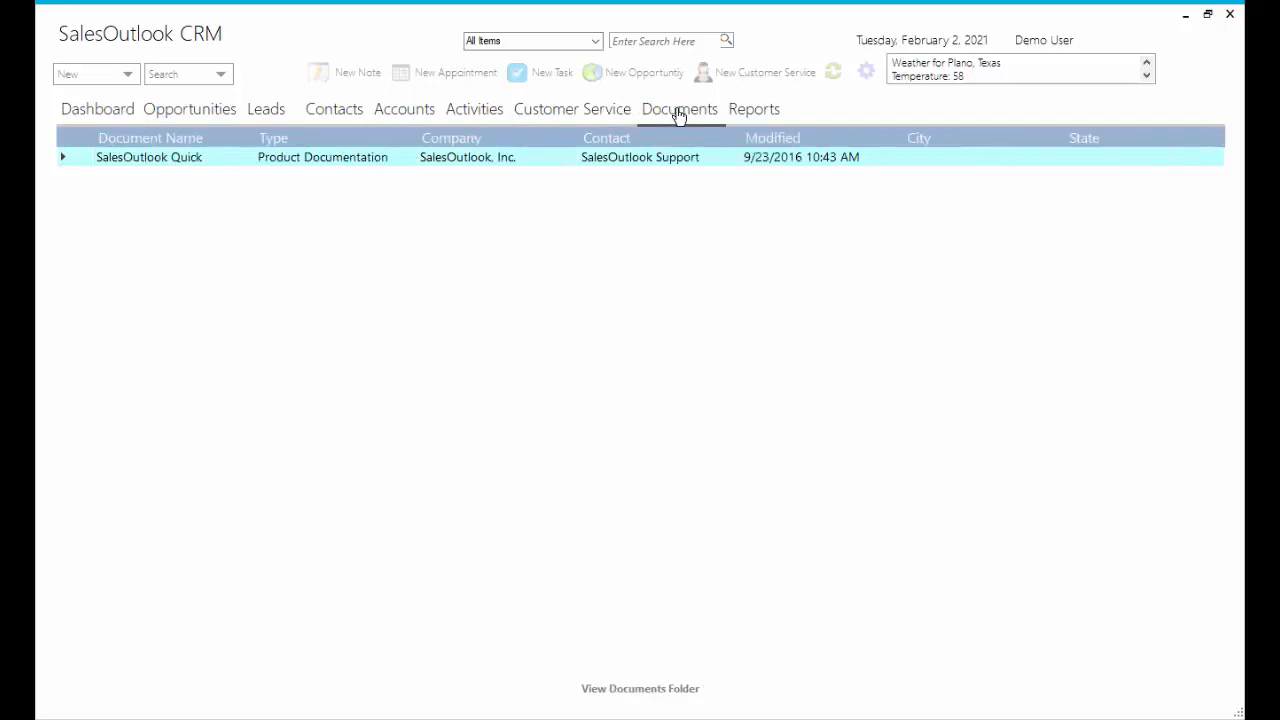
mouse_move(760, 114)
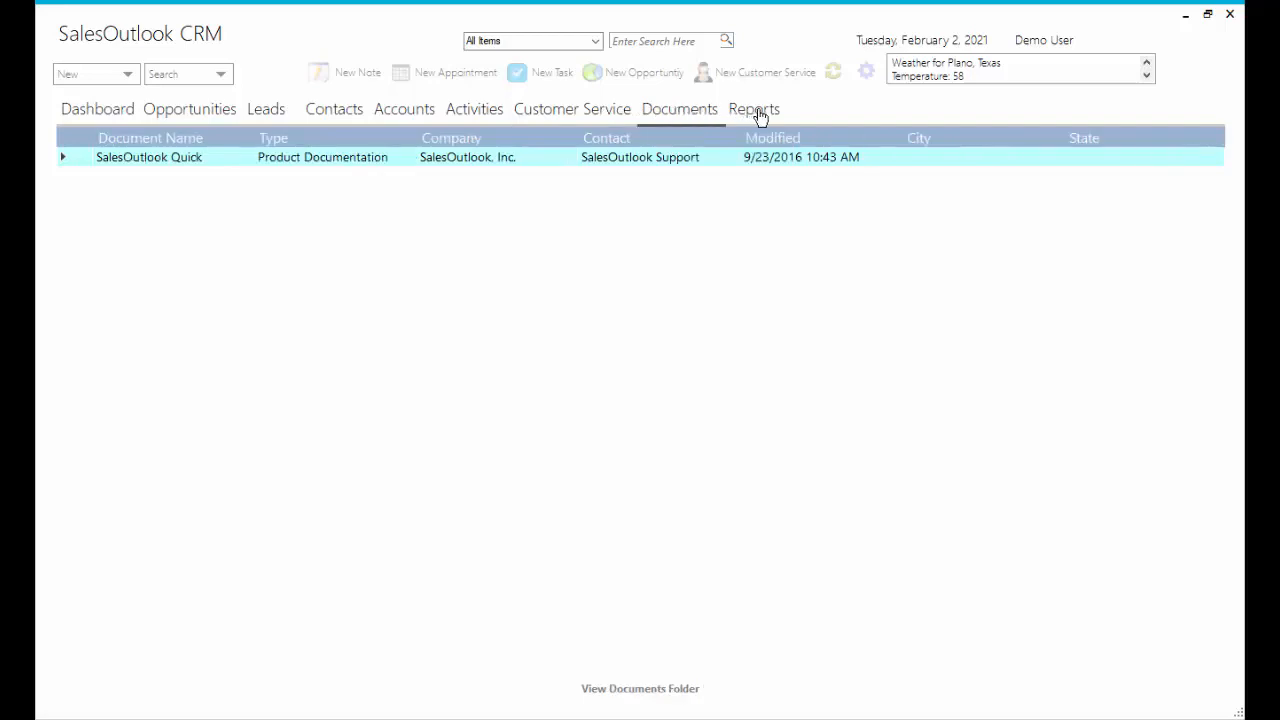
Return to the Accounts list and start searching for 'way cool'.
left_click(404, 108)
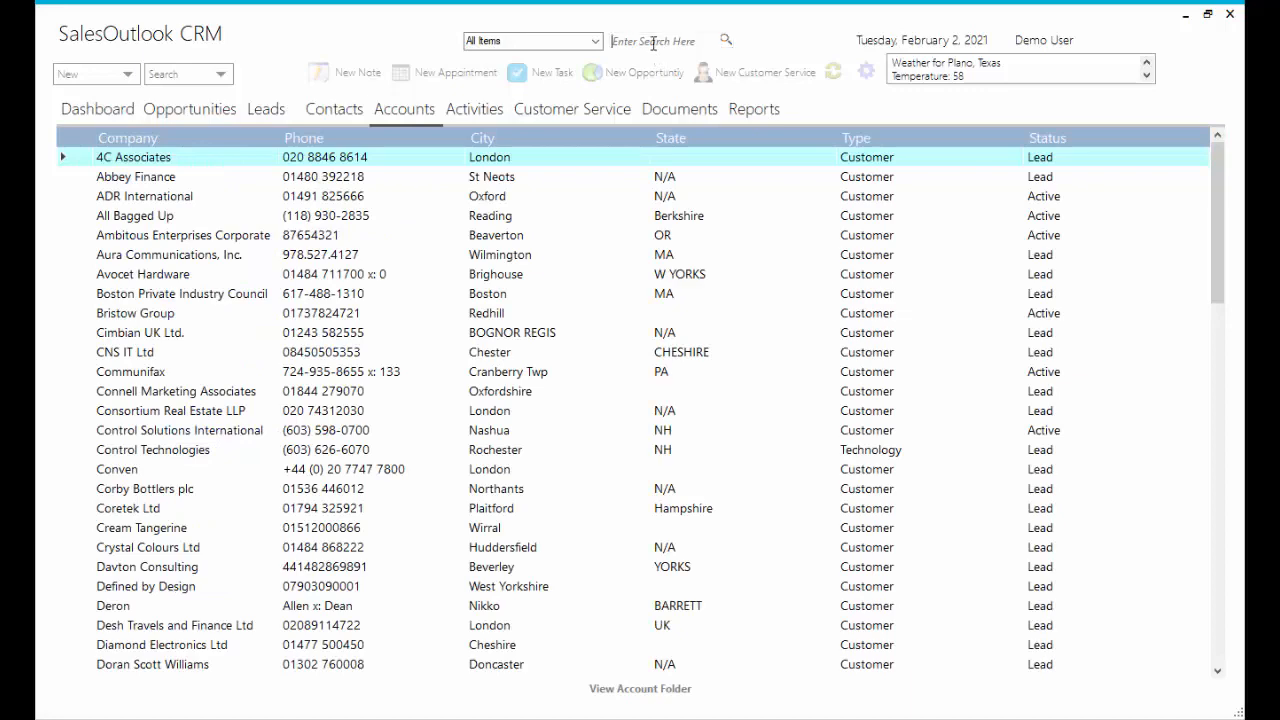
type("way cool")
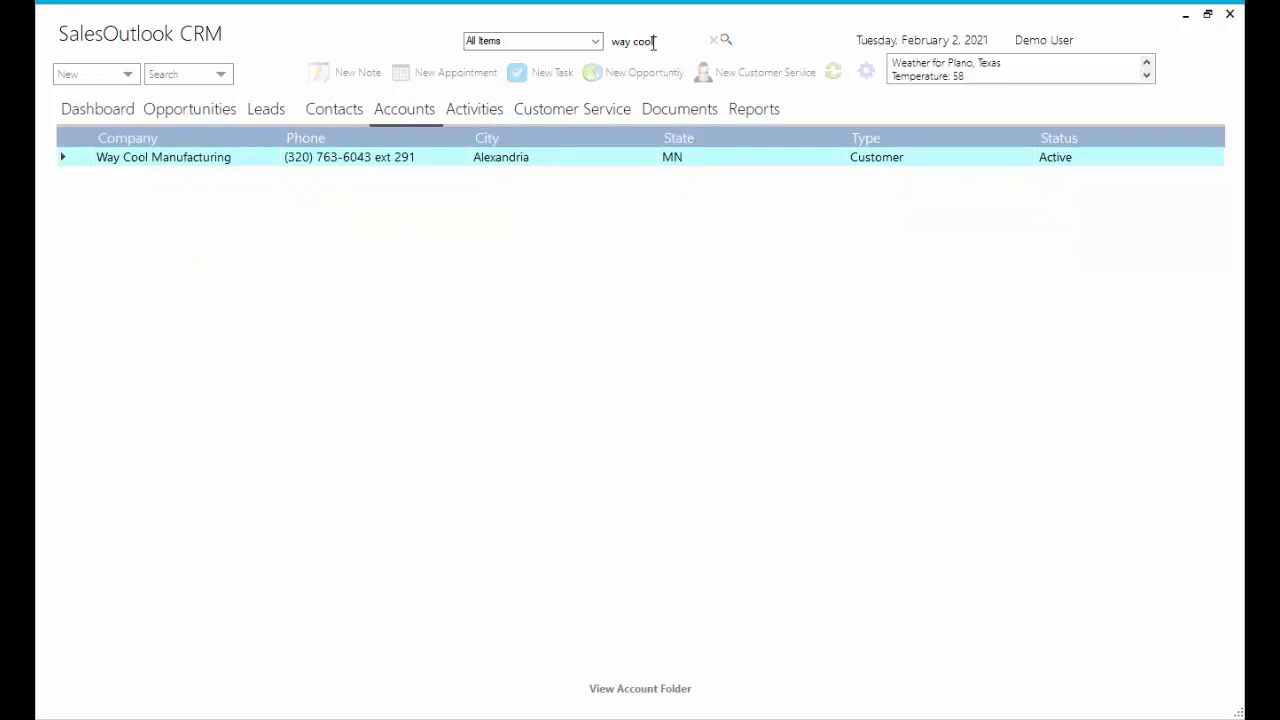
mouse_move(486, 112)
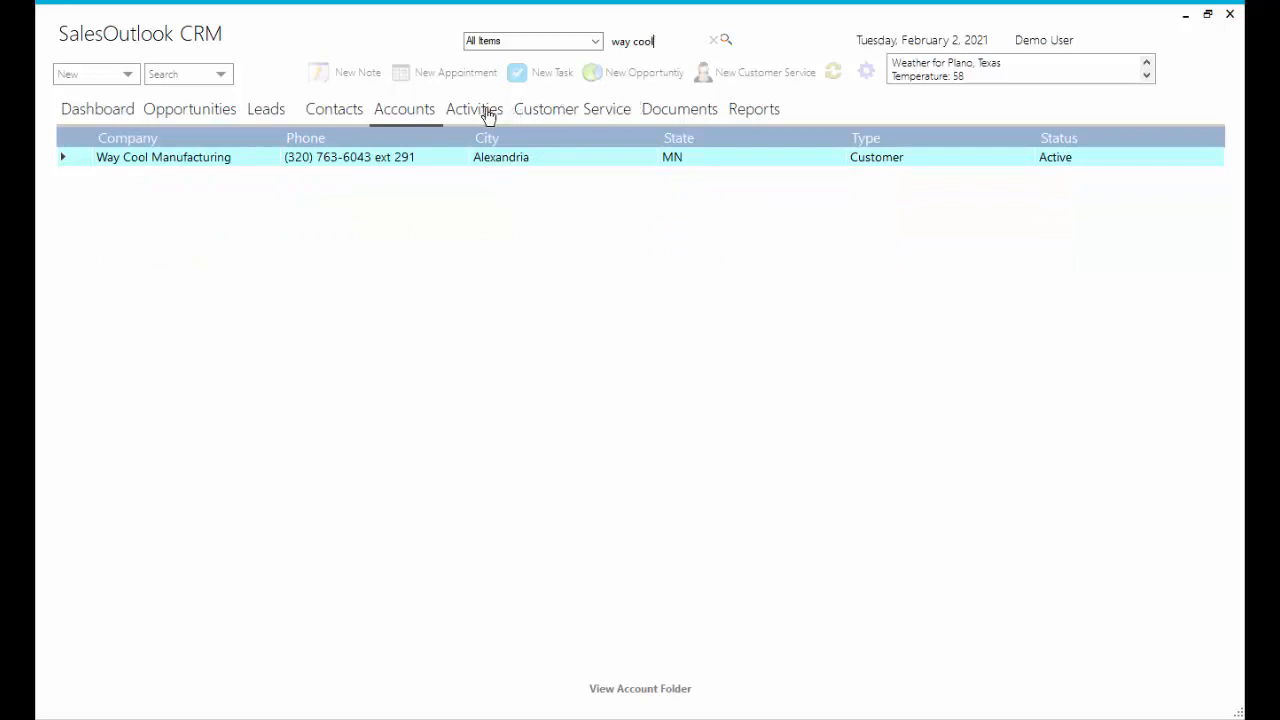
Review Way Cool's activities, contacts and opportunities, then show the unfiltered Contacts list.
left_click(474, 108)
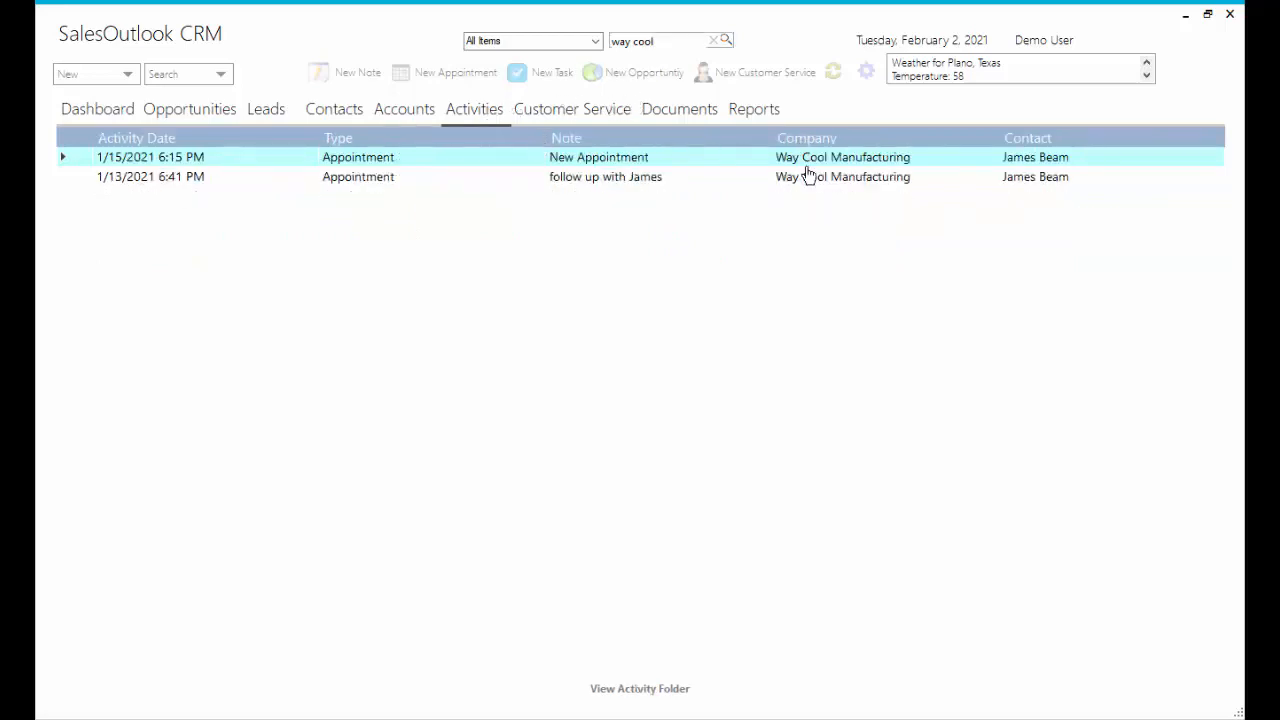
left_click(334, 108)
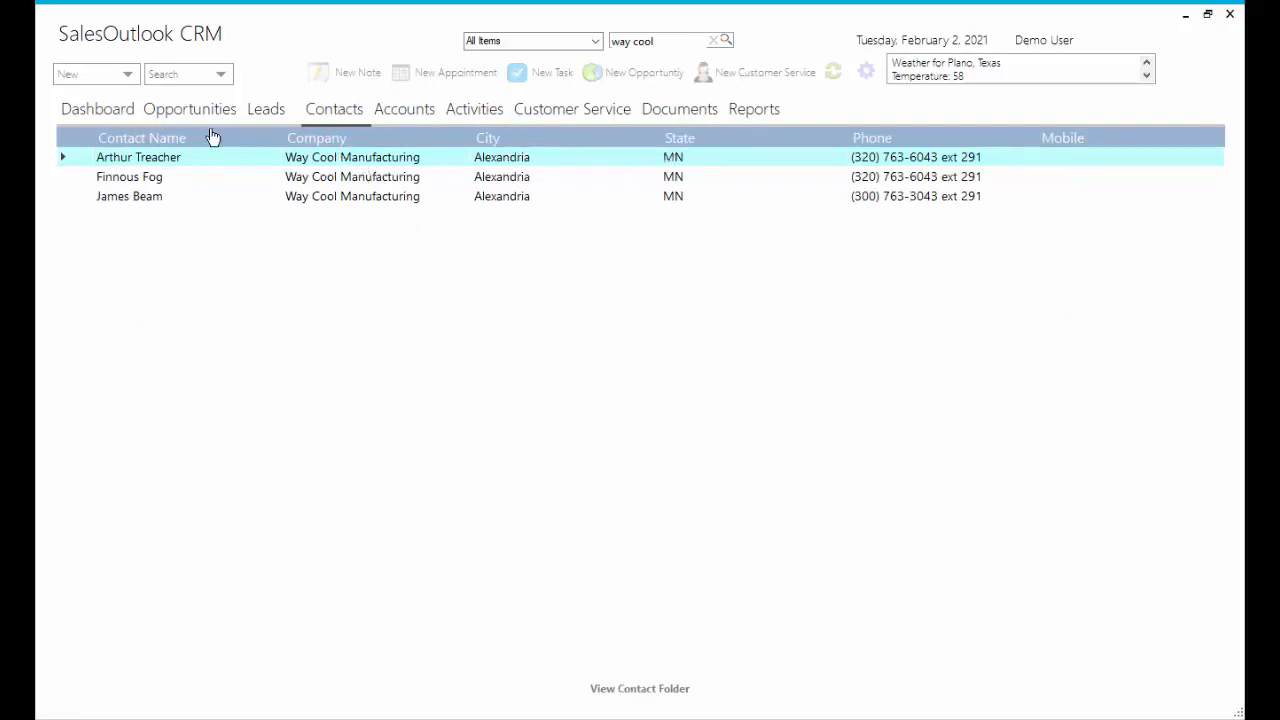
left_click(188, 108)
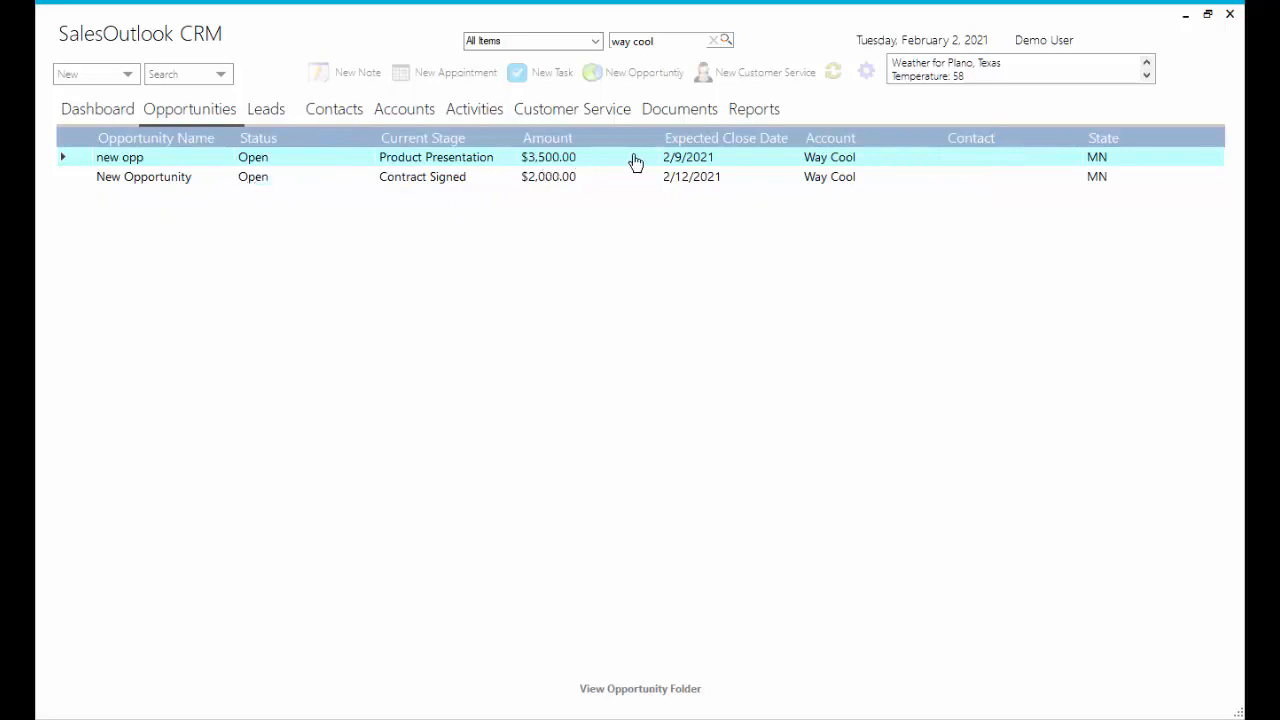
mouse_move(832, 184)
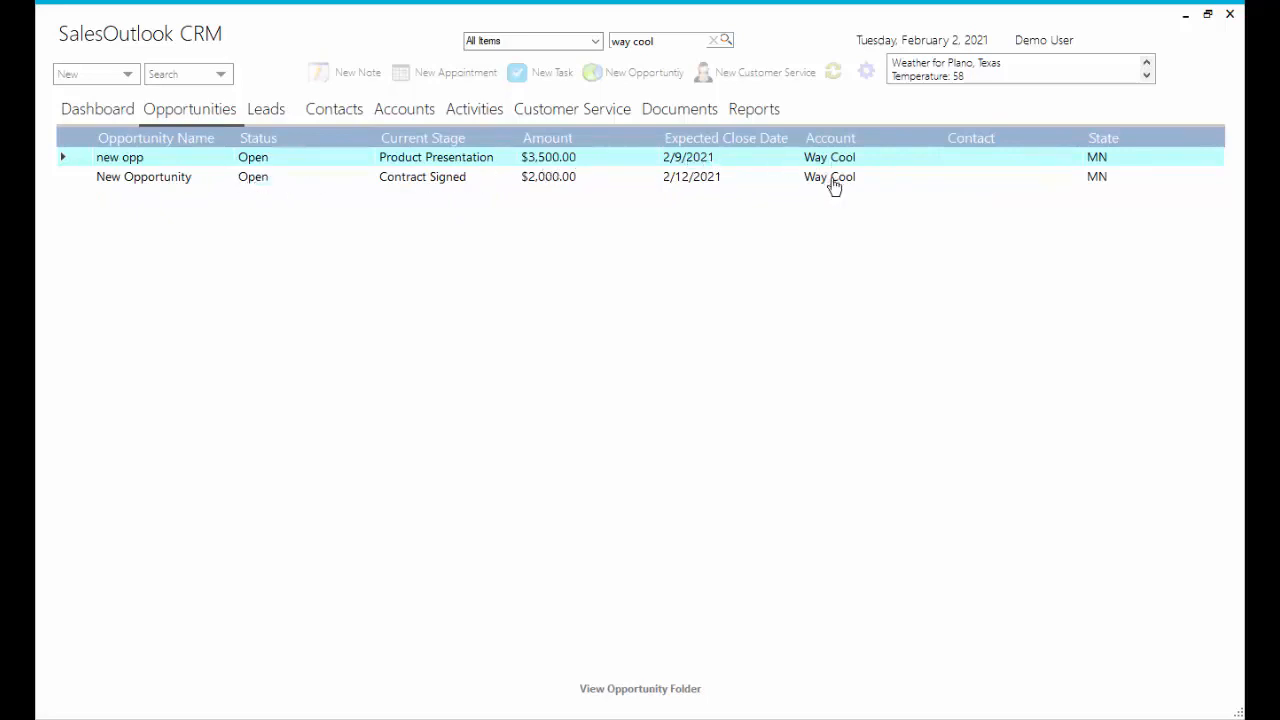
left_click(334, 108)
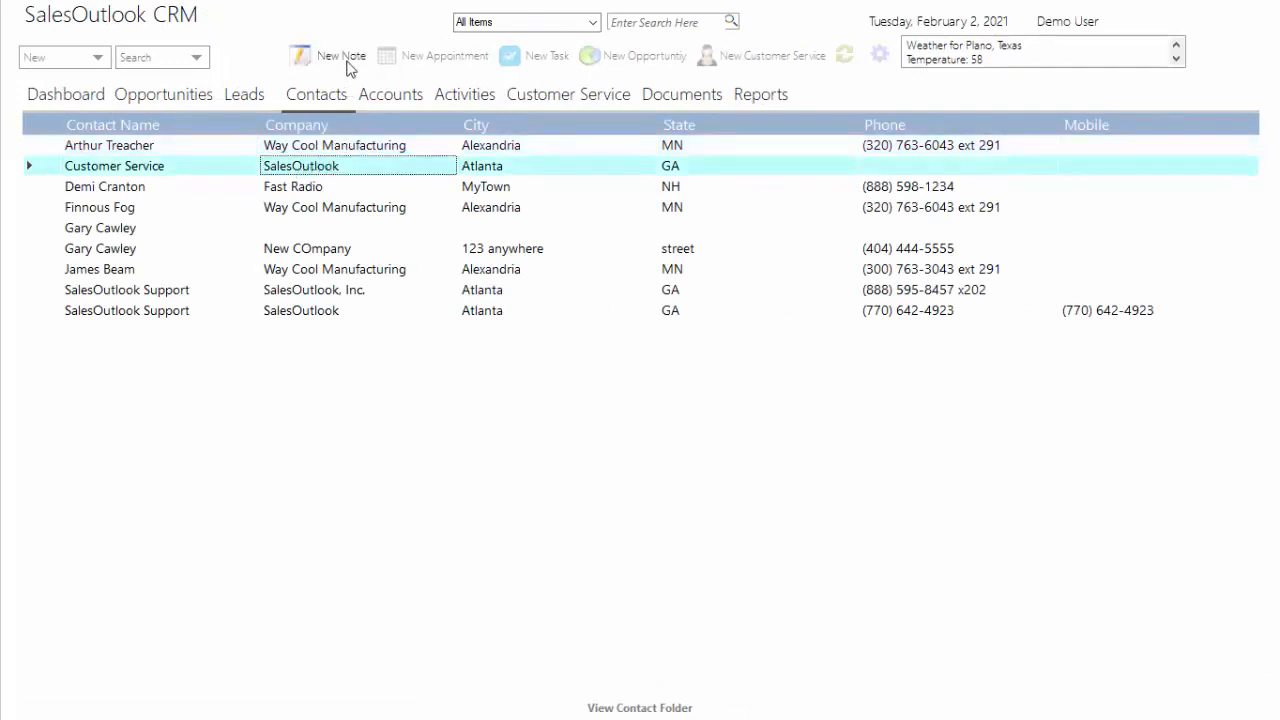
mouse_move(508, 64)
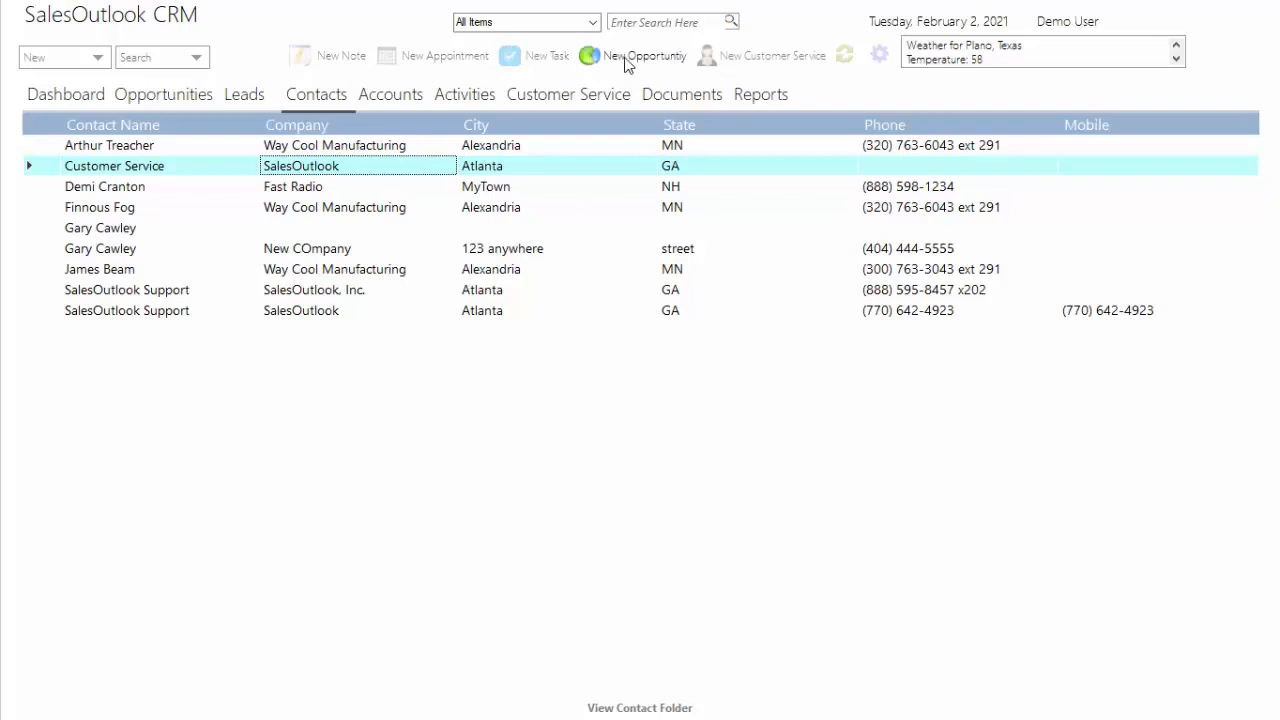
mouse_move(764, 62)
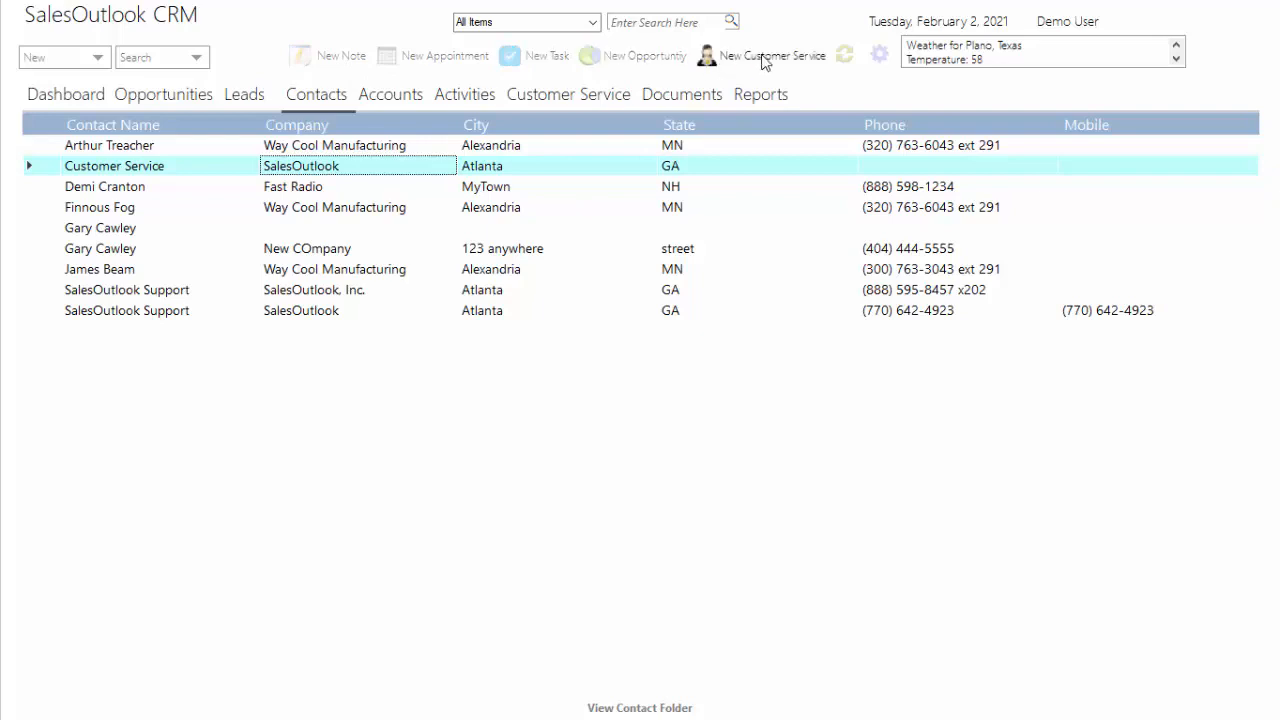
mouse_move(348, 62)
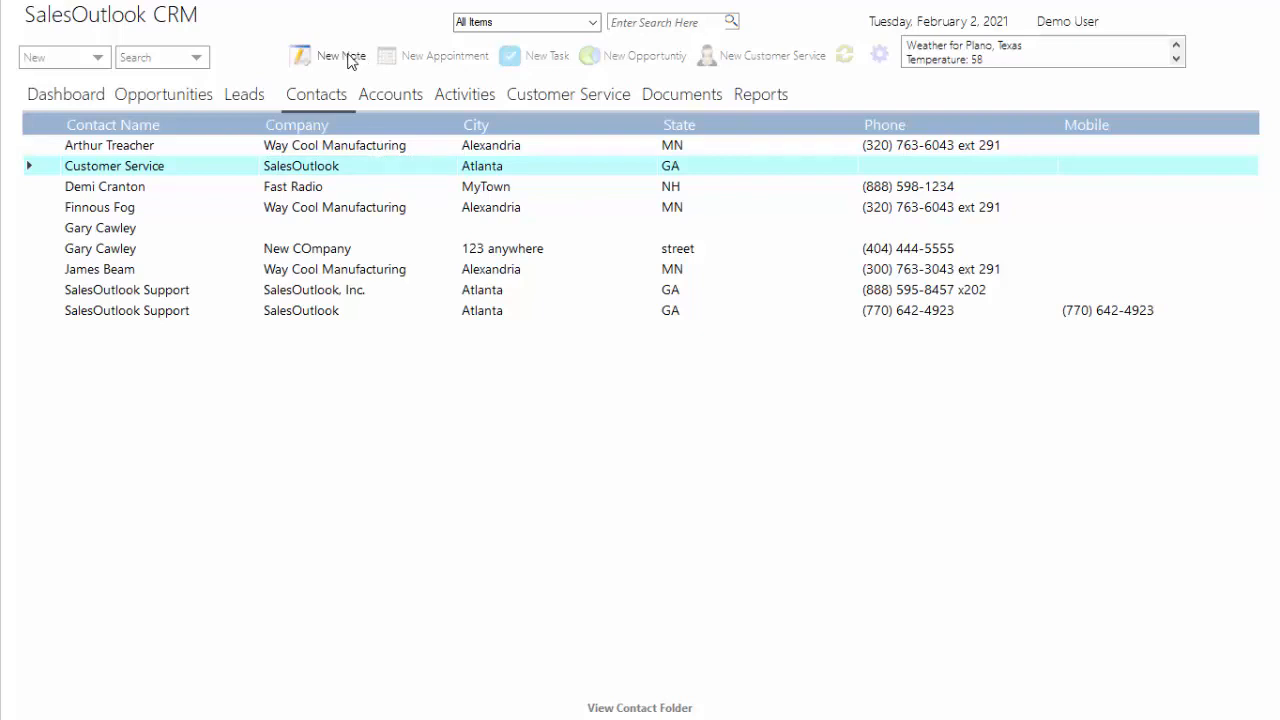
Return to the Dashboard with its forecast and sales charts.
left_click(88, 94)
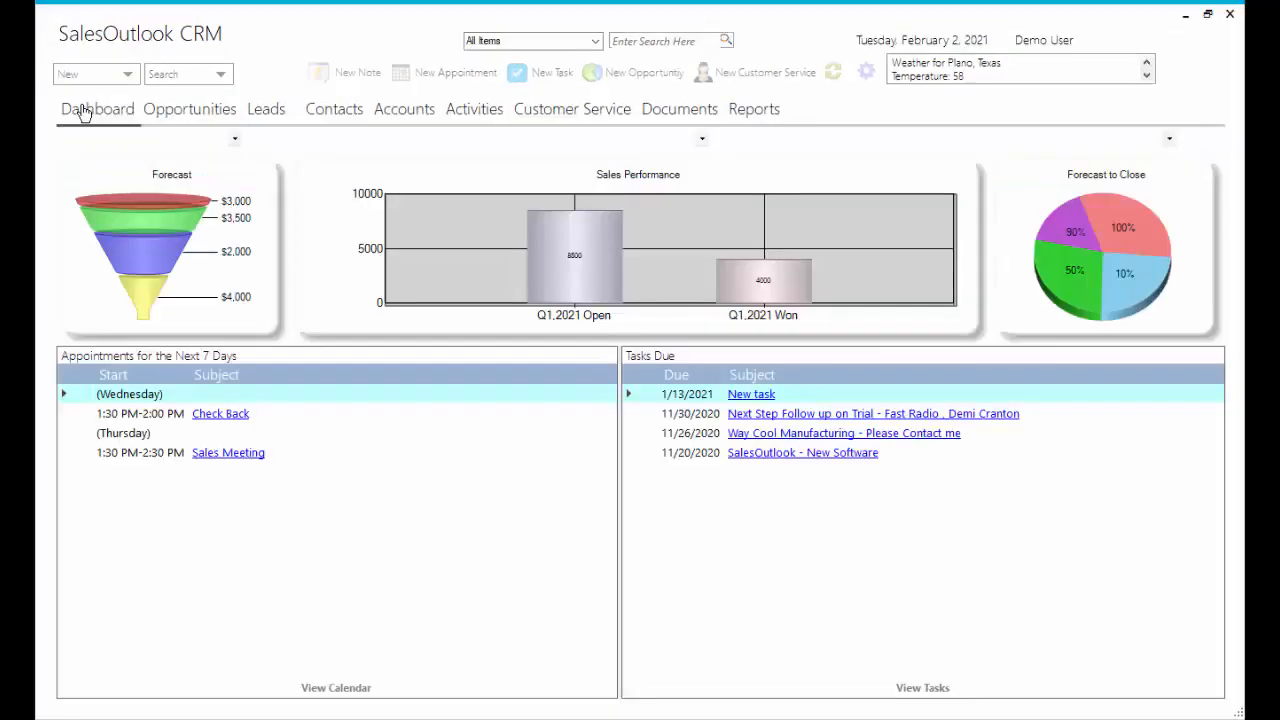
Set Forecast to Pyramid, Sales Performance to SplineArea and Forecast to Close to Doughnut.
left_click(234, 138)
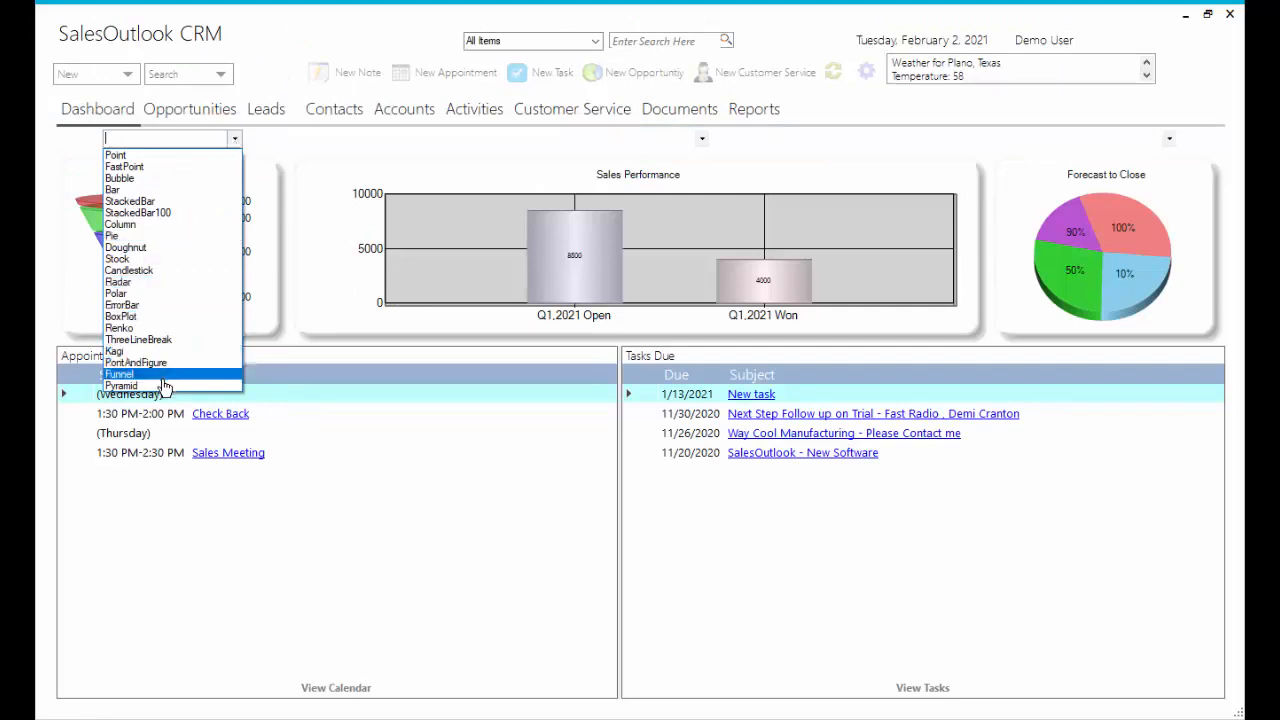
left_click(120, 384)
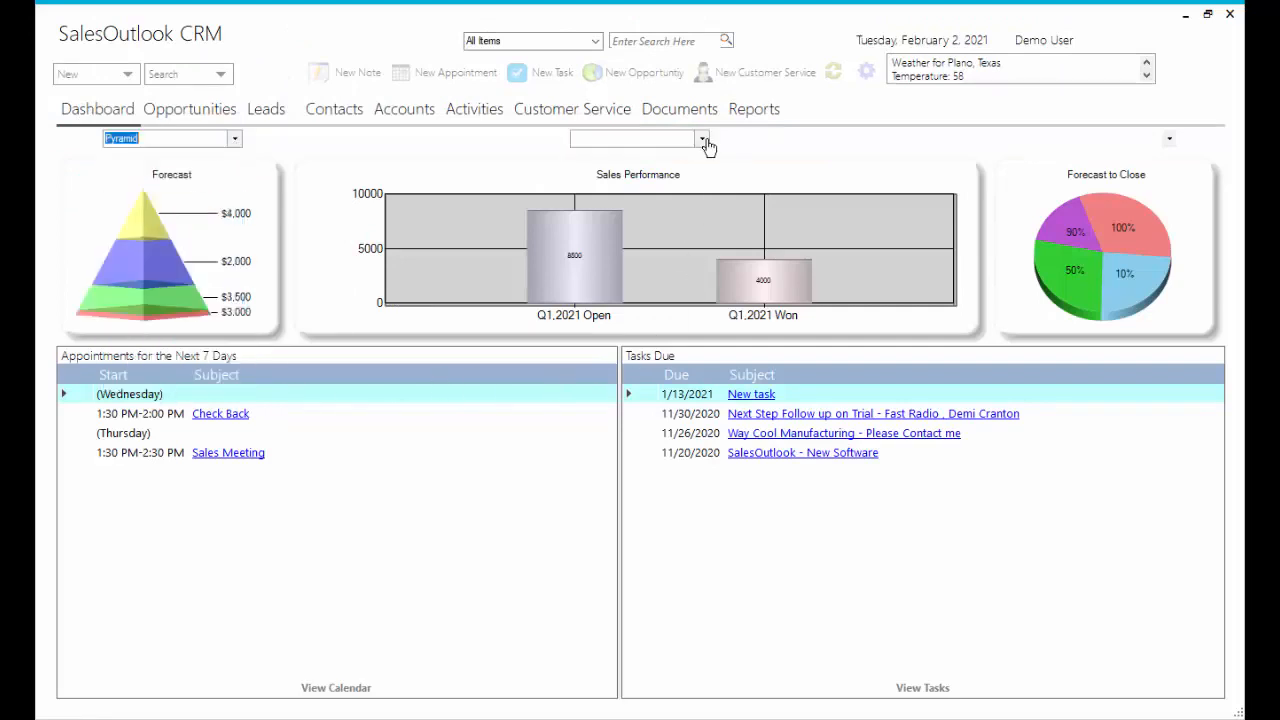
left_click(704, 138)
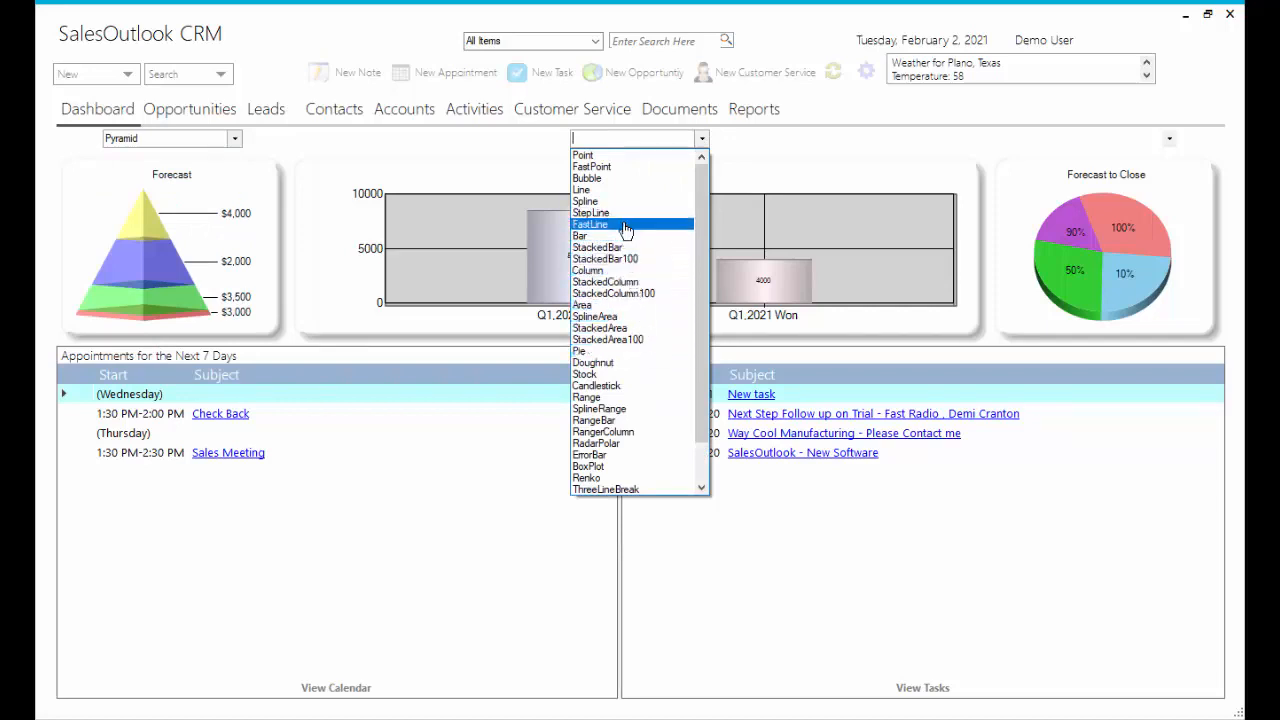
mouse_move(632, 320)
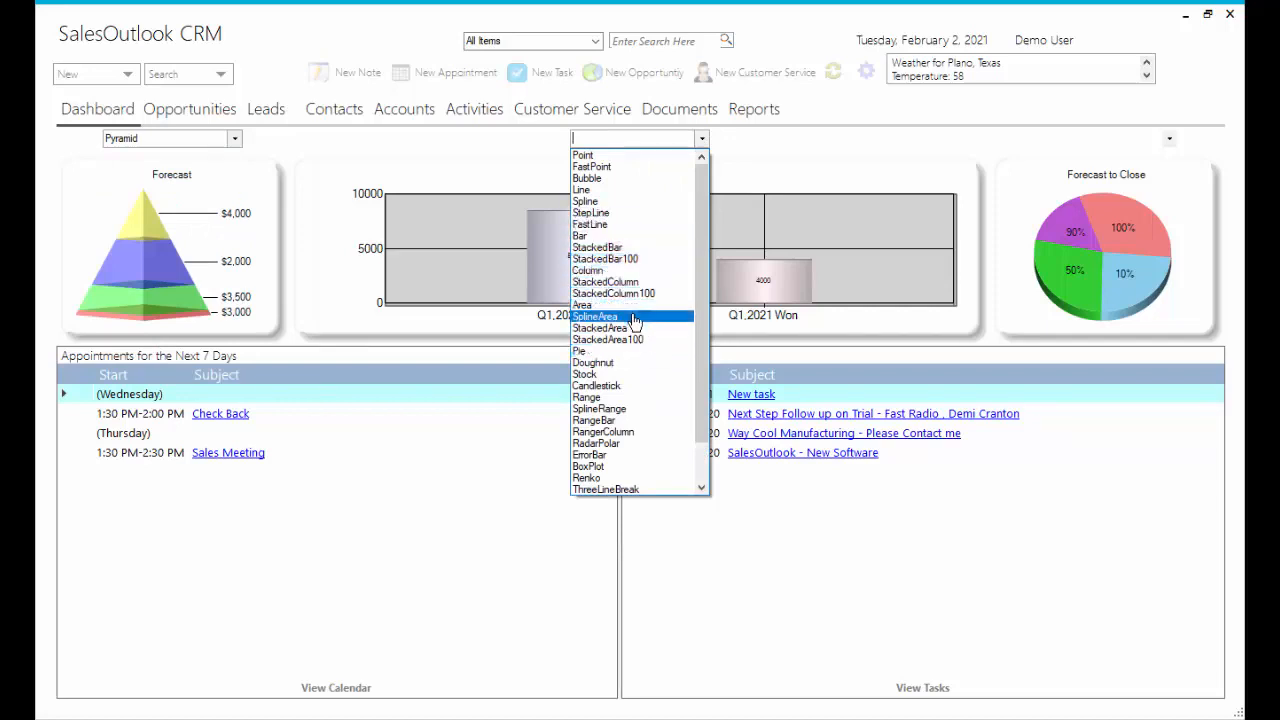
left_click(596, 316)
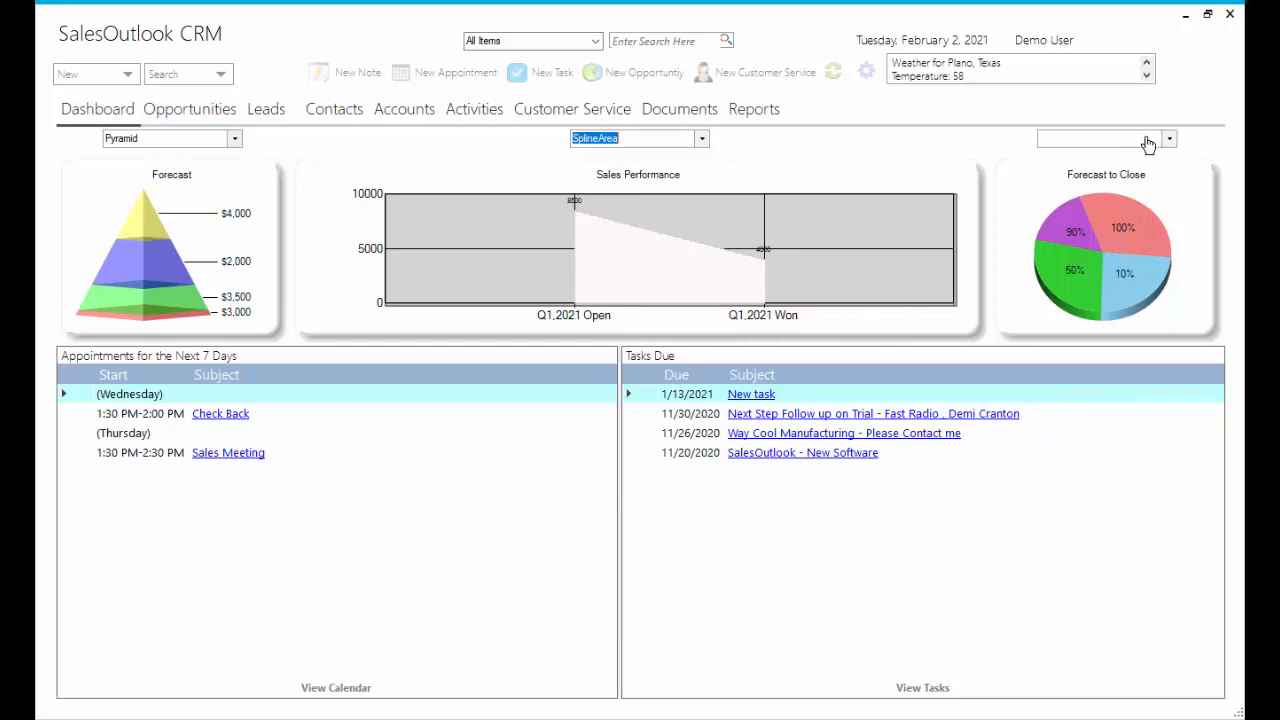
left_click(1170, 138)
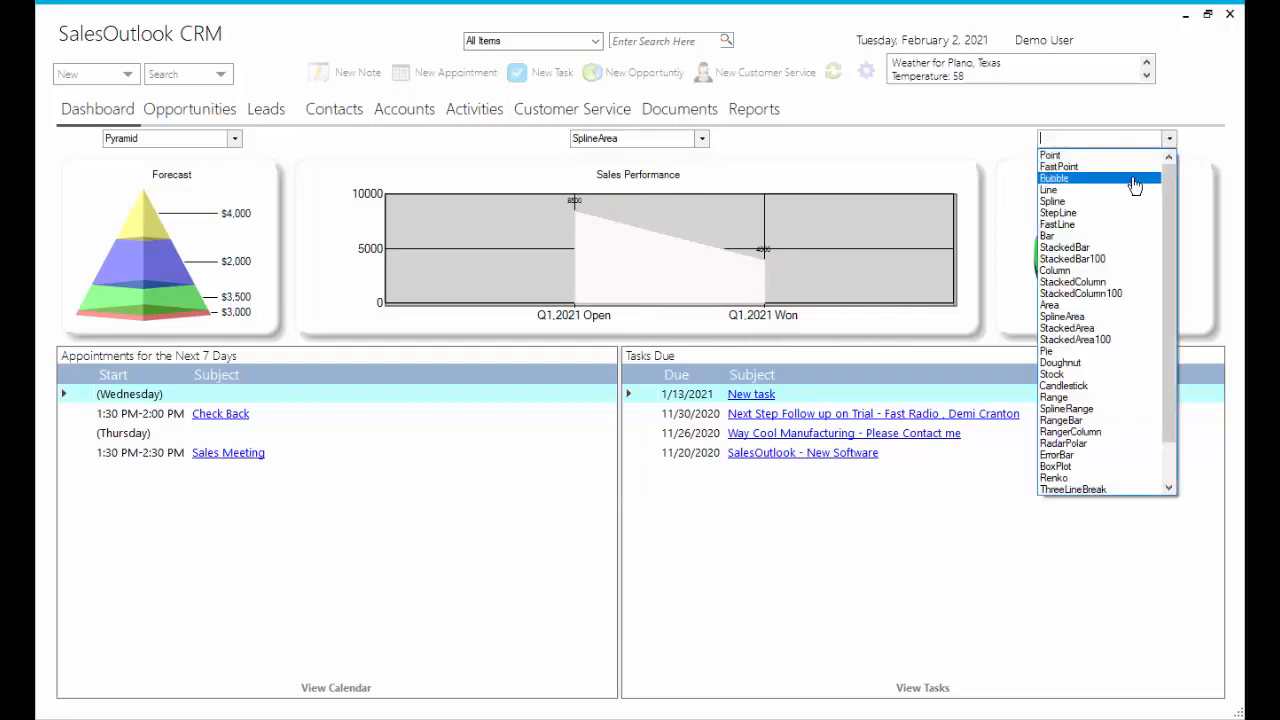
left_click(1060, 362)
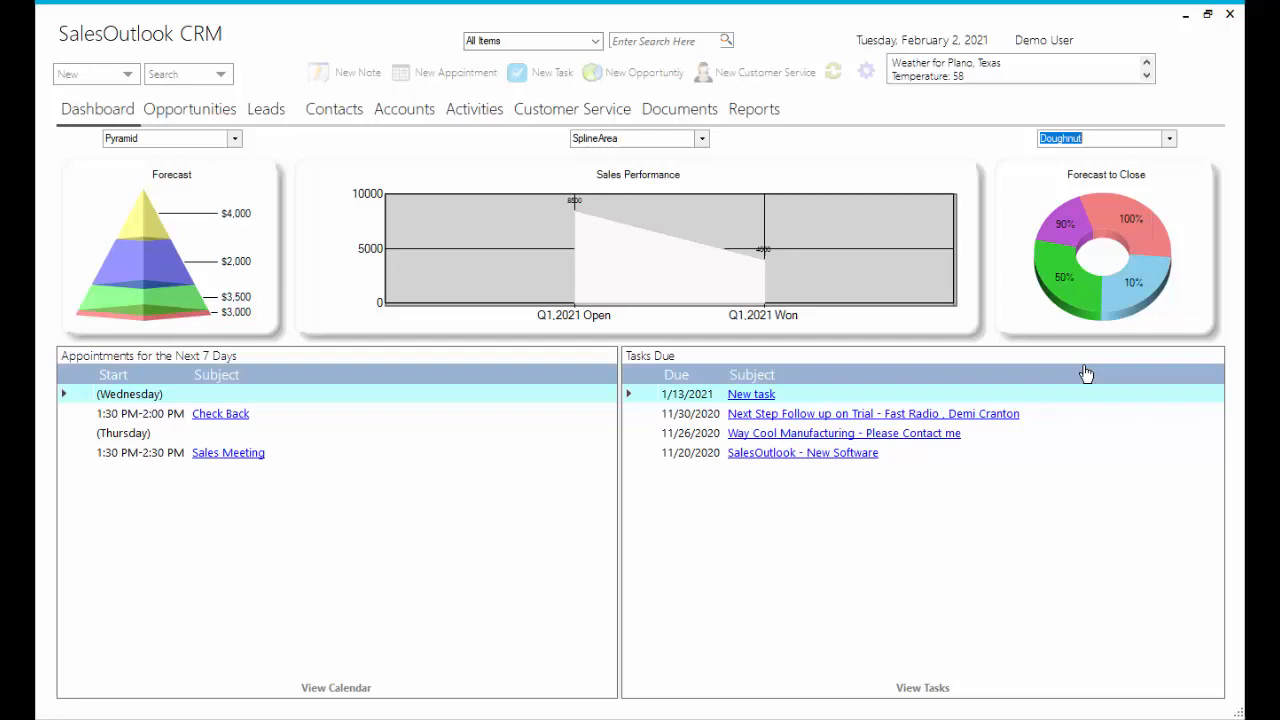
mouse_move(974, 260)
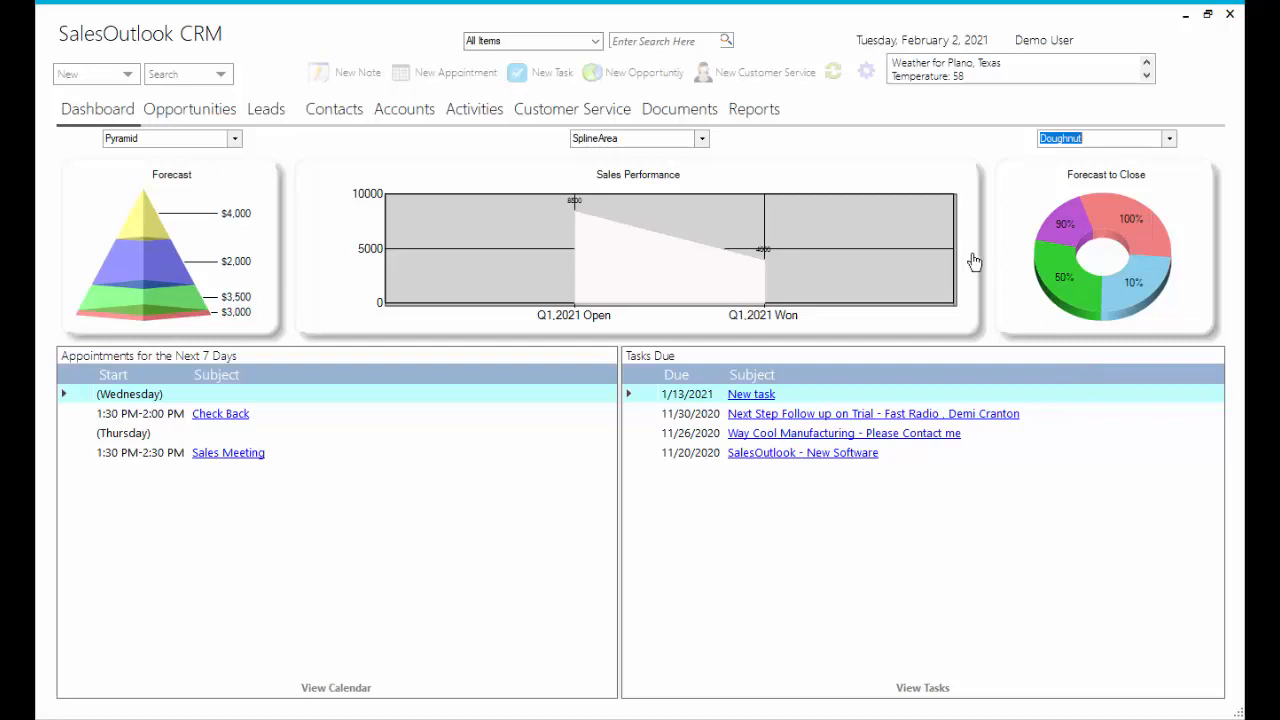
mouse_move(866, 72)
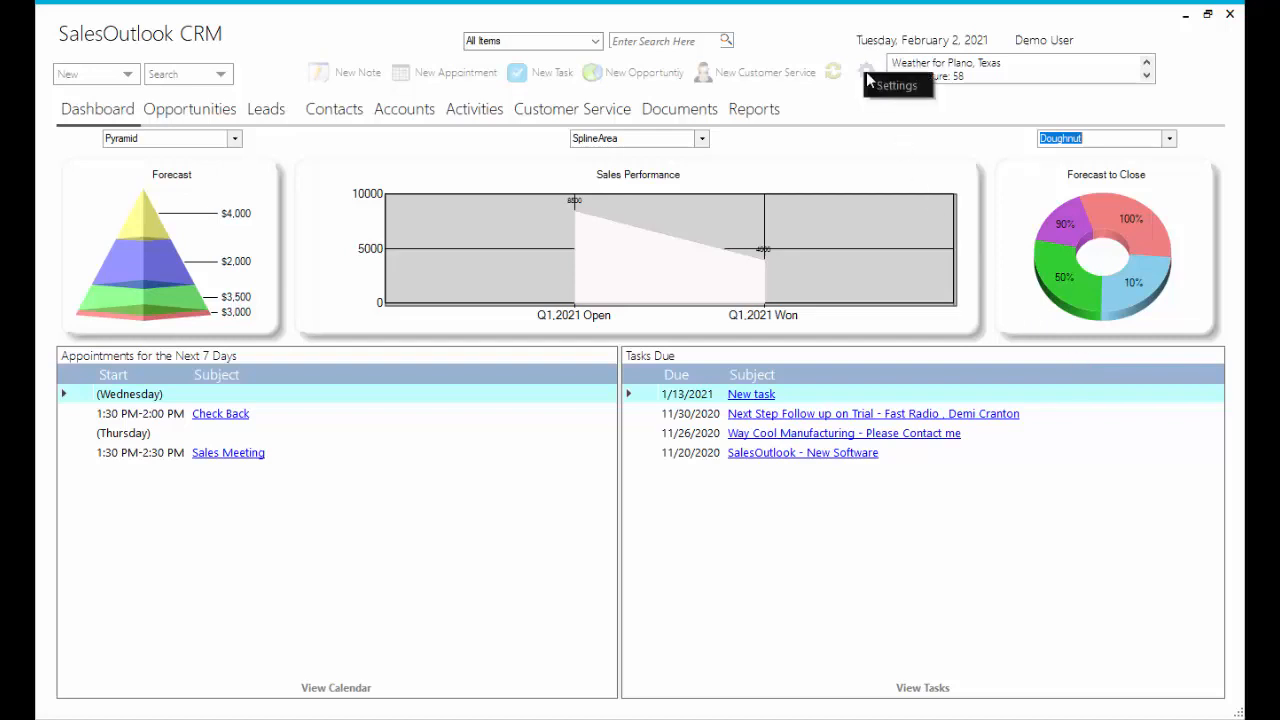
In Dashboard Settings, review Chart 1's type options, keep it as Funnel, and list its palette options.
left_click(868, 72)
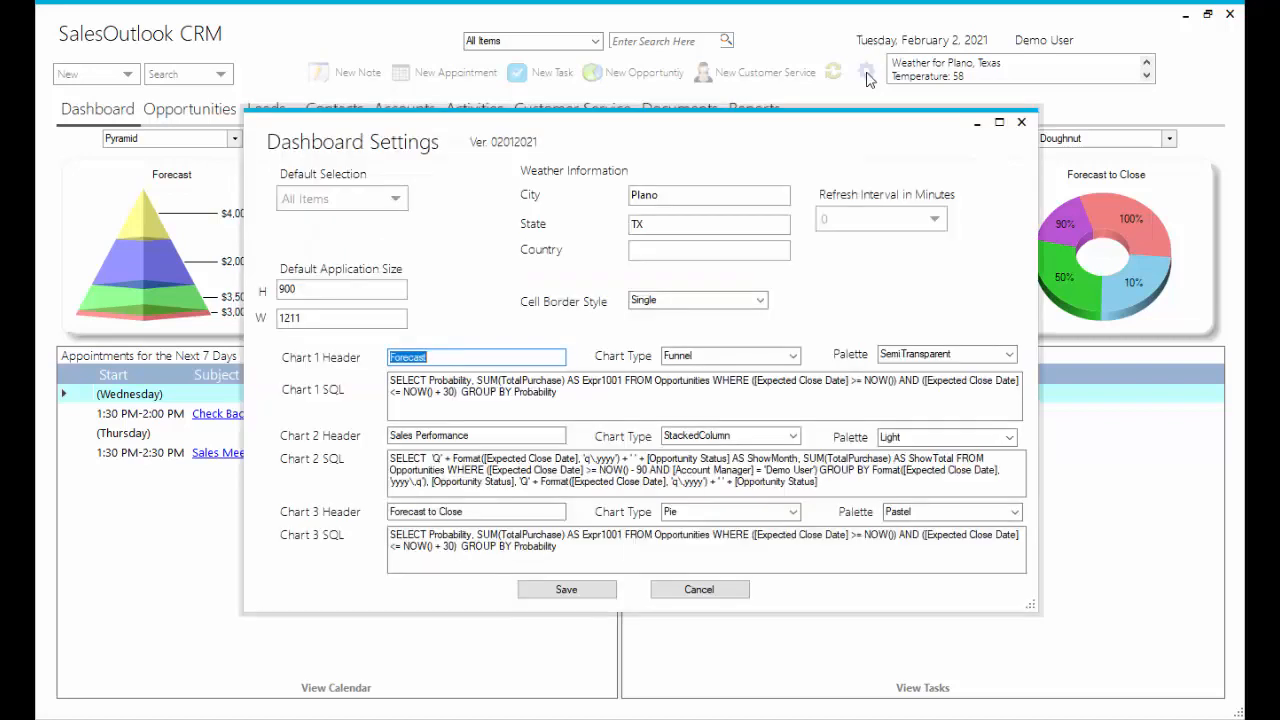
mouse_move(450, 138)
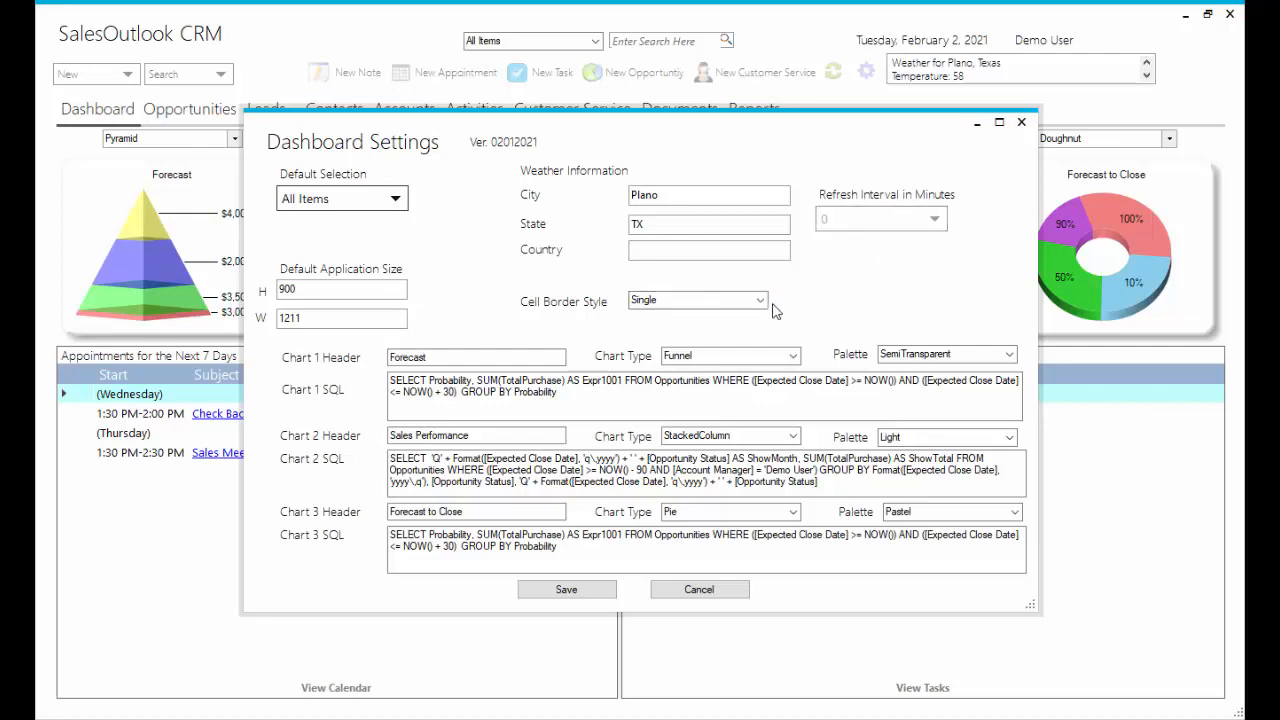
left_click(792, 356)
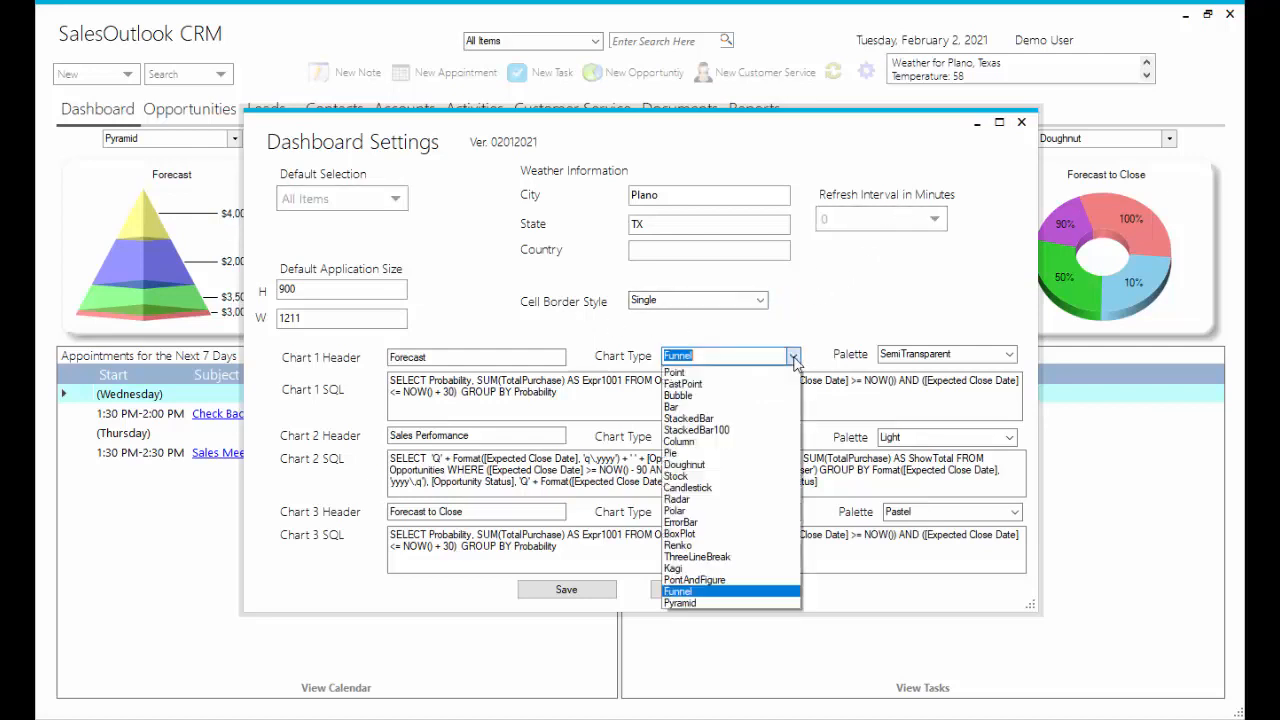
left_click(680, 590)
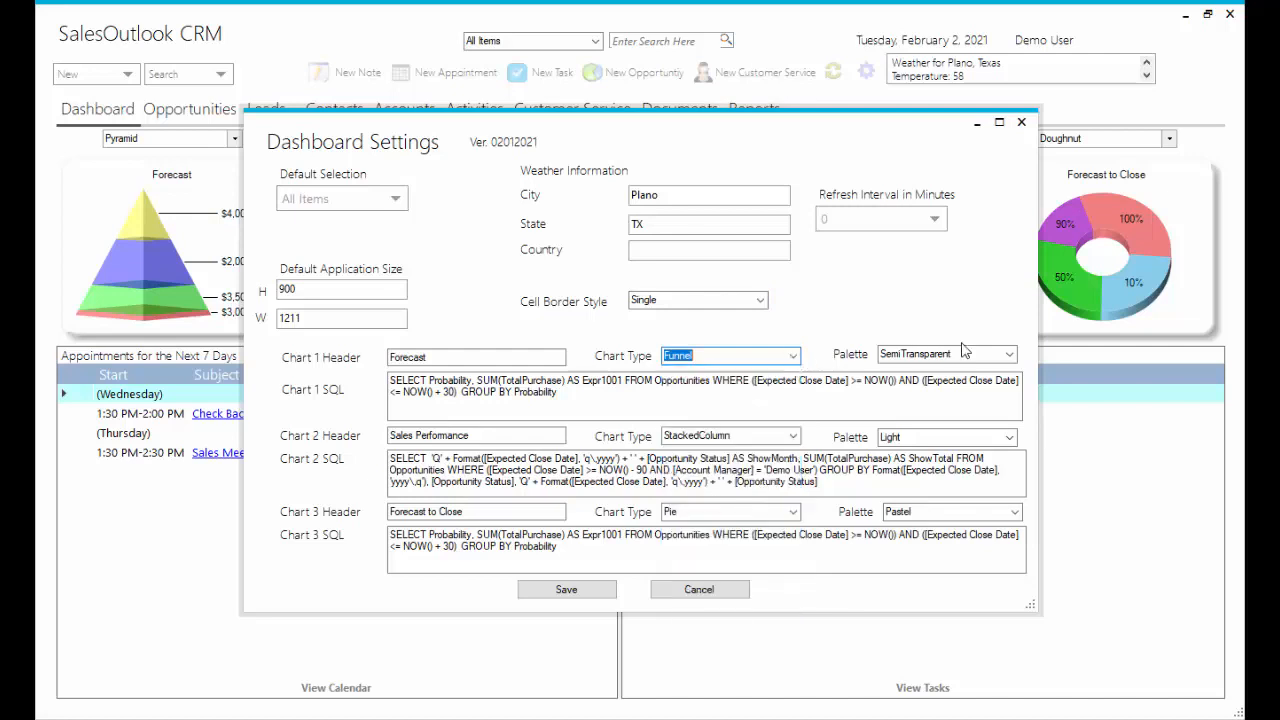
left_click(1008, 354)
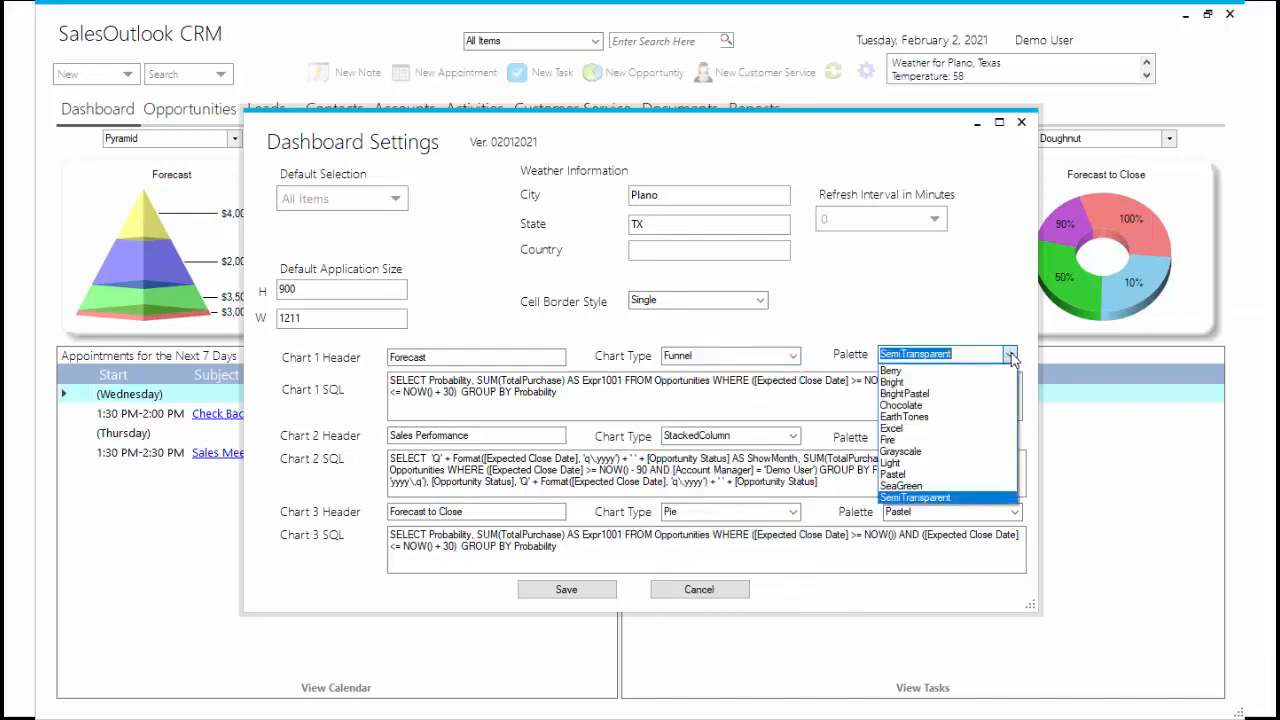